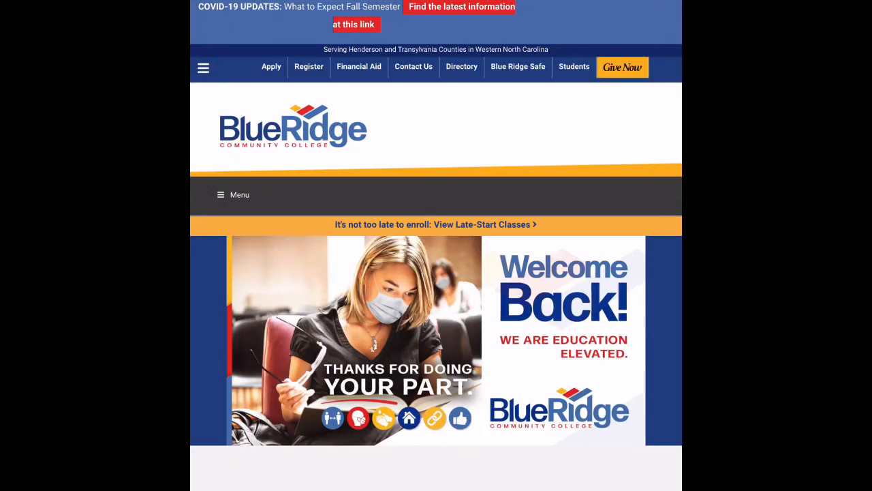
# Open Library & Open Lab from the Student Resources footer and scroll to its resource tiles.
pyautogui.scroll(-3)
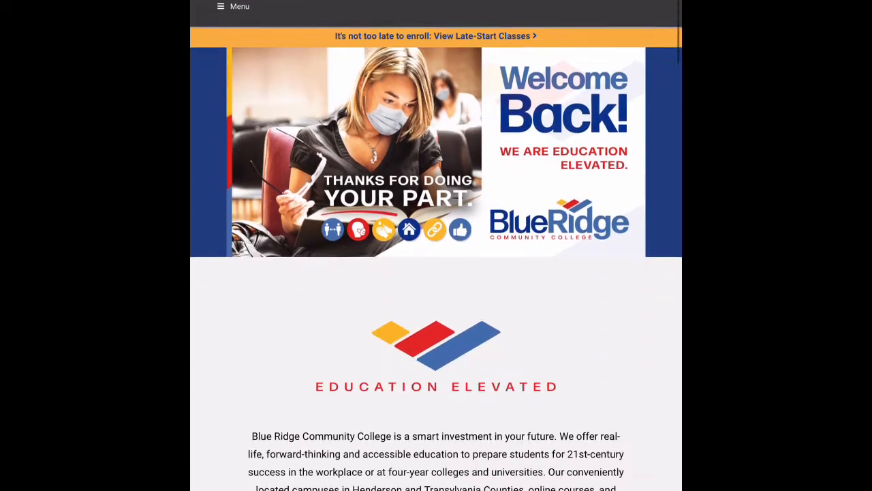
pyautogui.scroll(-3)
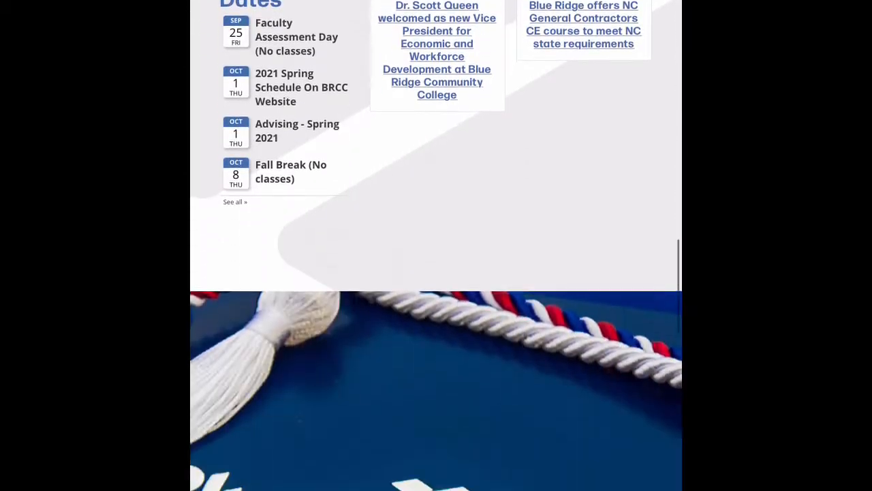
pyautogui.scroll(-3)
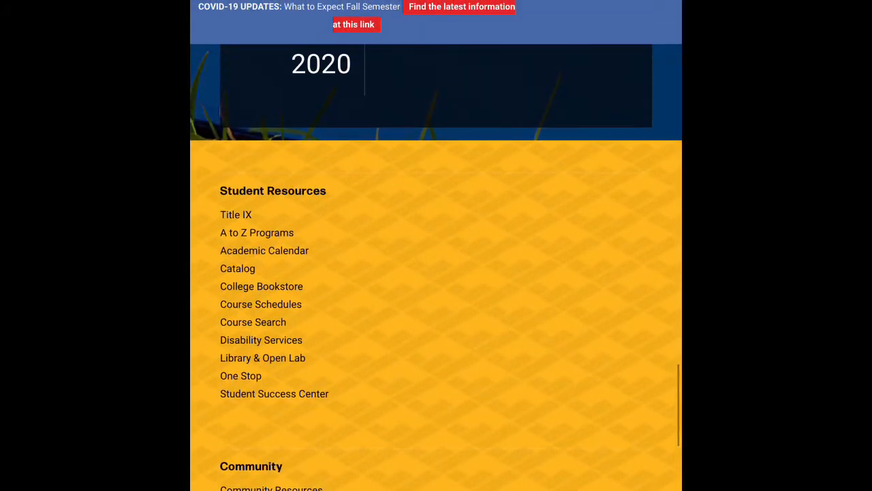
pyautogui.click(262, 358)
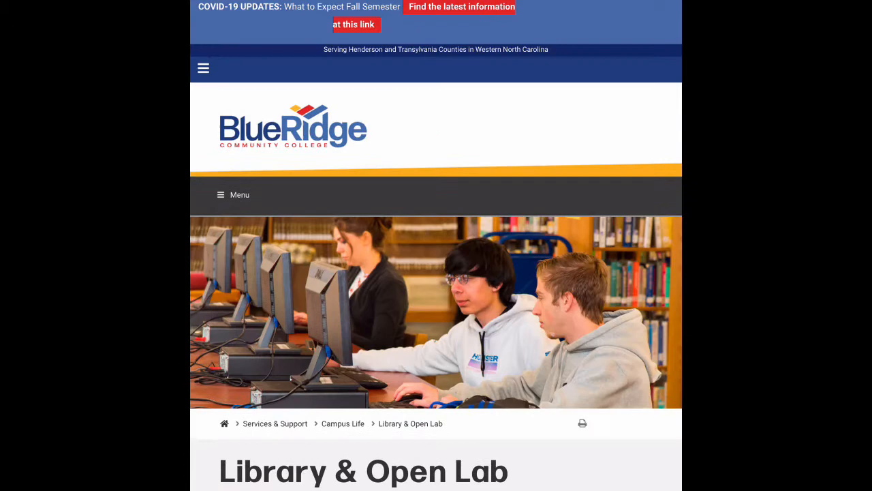
pyautogui.scroll(-3)
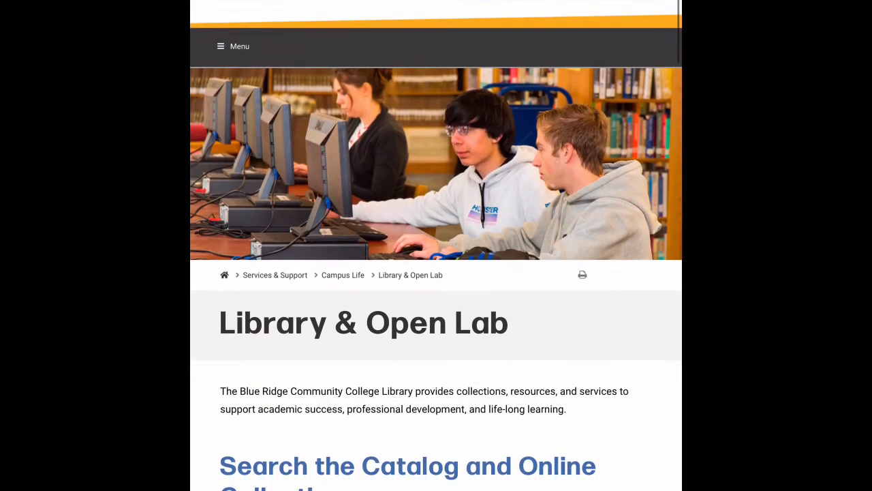
pyautogui.scroll(-3)
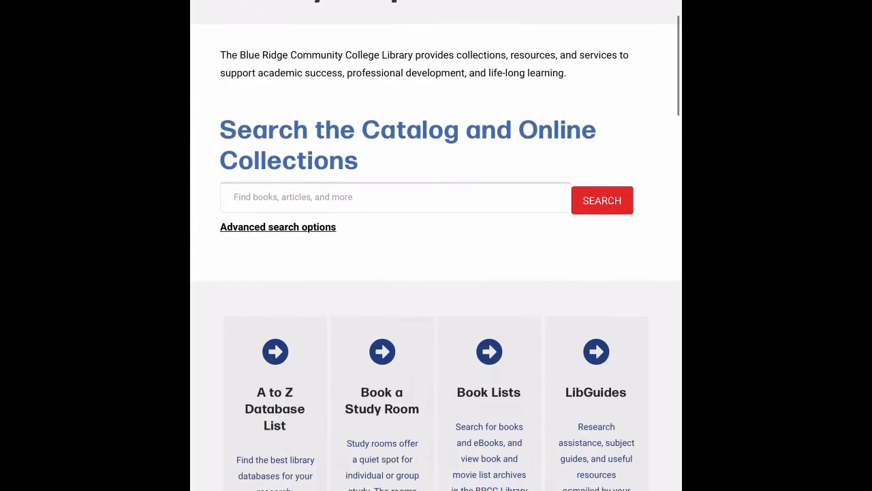
pyautogui.scroll(-3)
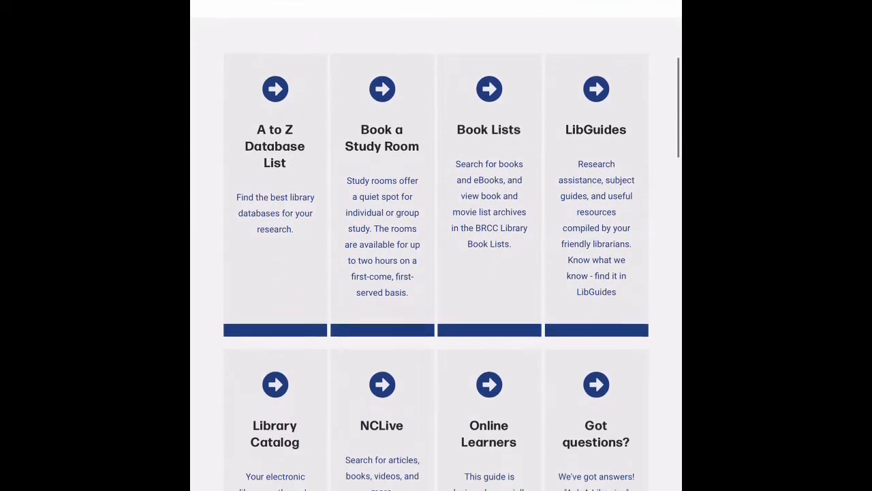
pyautogui.moveTo(596, 198)
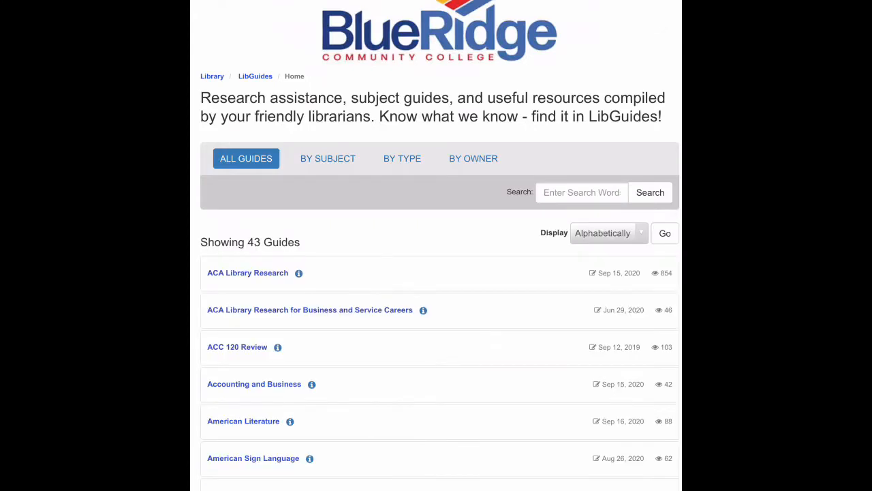
# Open the British Literature I guide and scroll to its Online Literary Databases box.
pyautogui.scroll(-3)
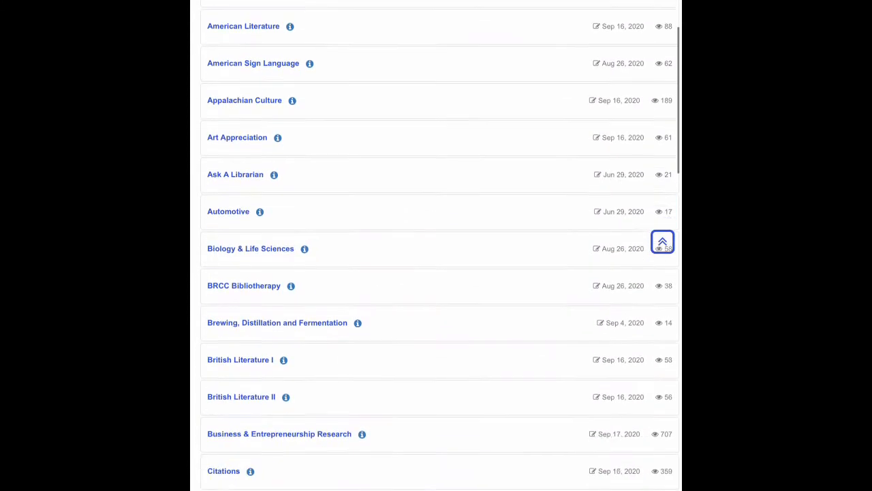
pyautogui.scroll(-3)
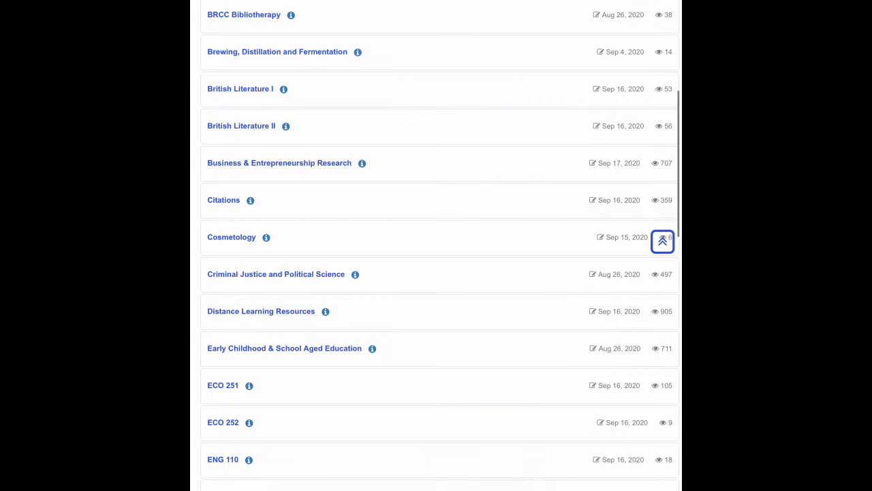
pyautogui.click(240, 89)
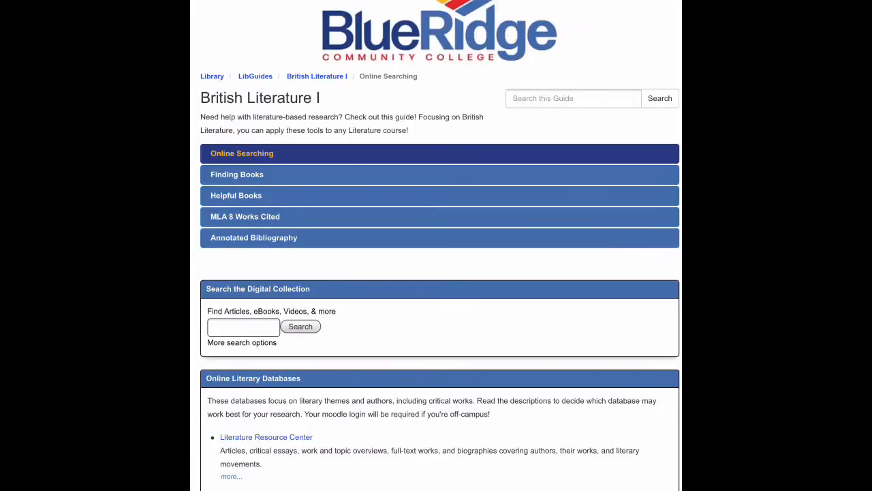
pyautogui.scroll(-3)
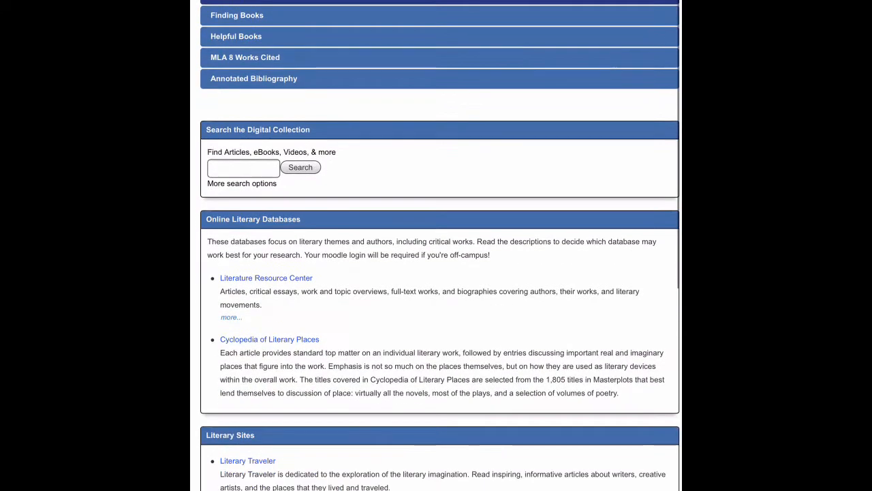
pyautogui.scroll(-3)
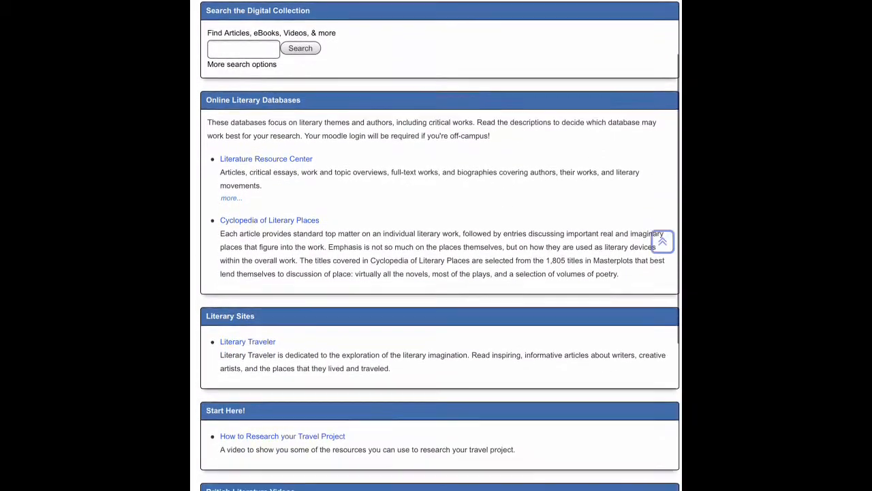
pyautogui.scroll(-3)
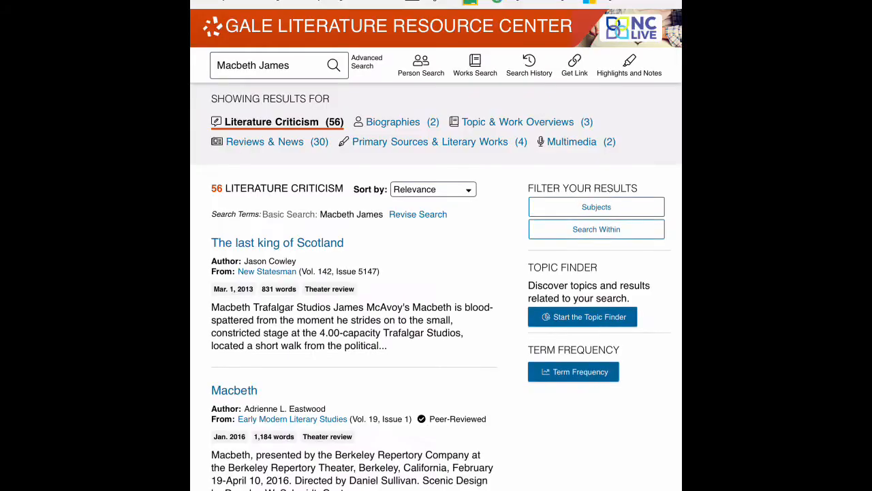
# Scroll through the Literature Criticism results for 'Macbeth James' in Literature Resource Center.
pyautogui.scroll(-3)
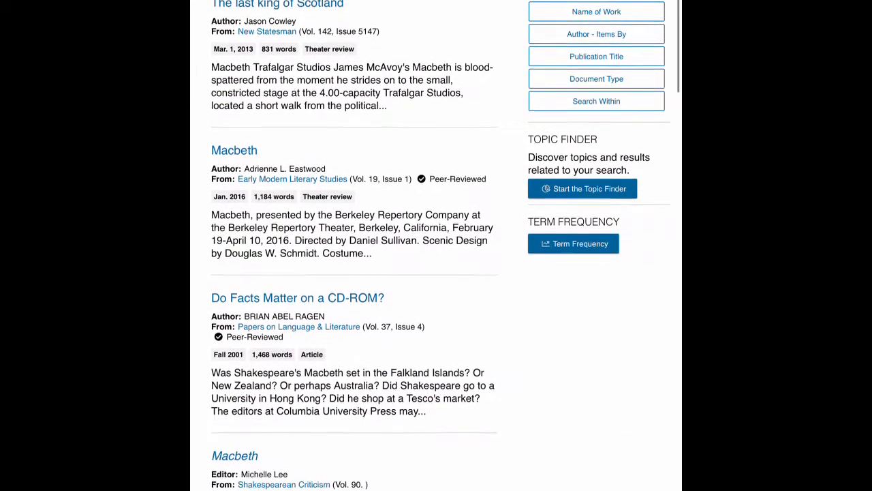
pyautogui.scroll(-3)
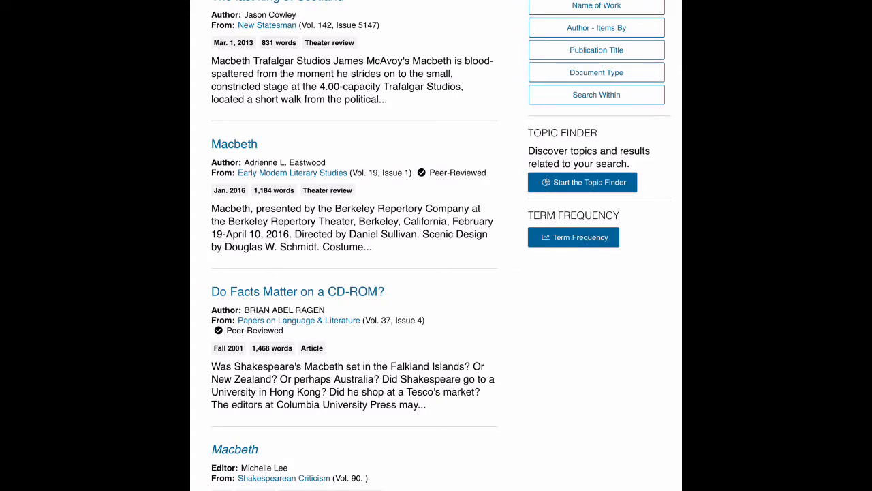
pyautogui.scroll(-3)
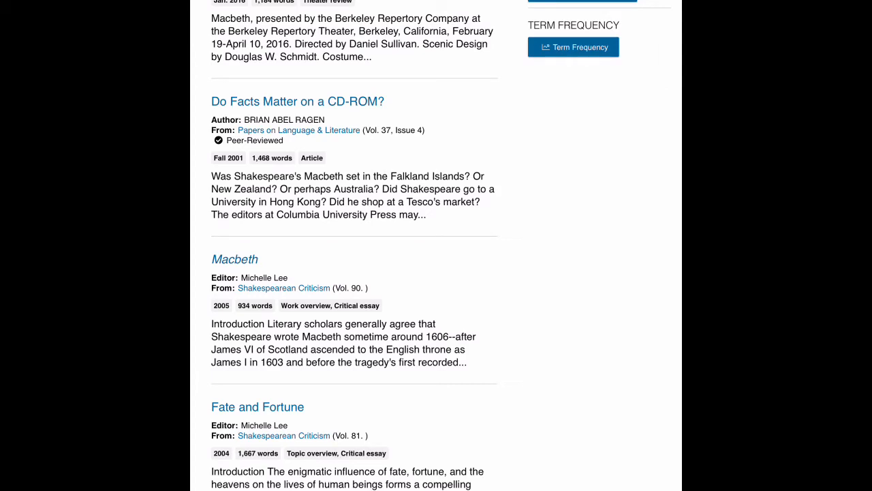
pyautogui.moveTo(234, 259)
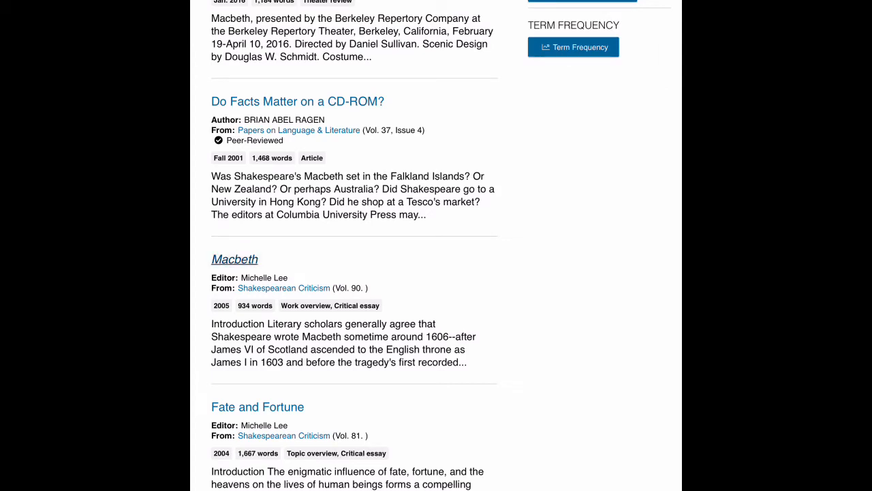
# Read the Shakespearean Criticism Vol. 90 Macbeth overview through its Introduction and Further Readings.
pyautogui.click(234, 259)
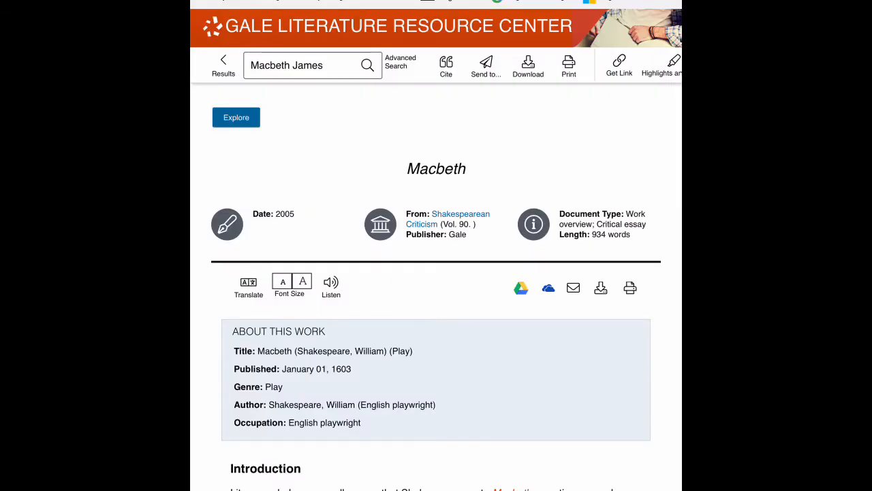
pyautogui.scroll(-3)
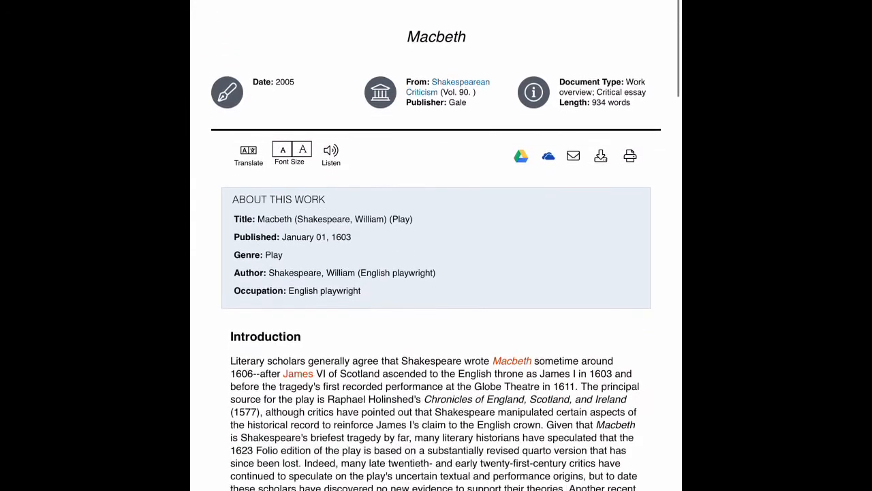
pyautogui.scroll(-3)
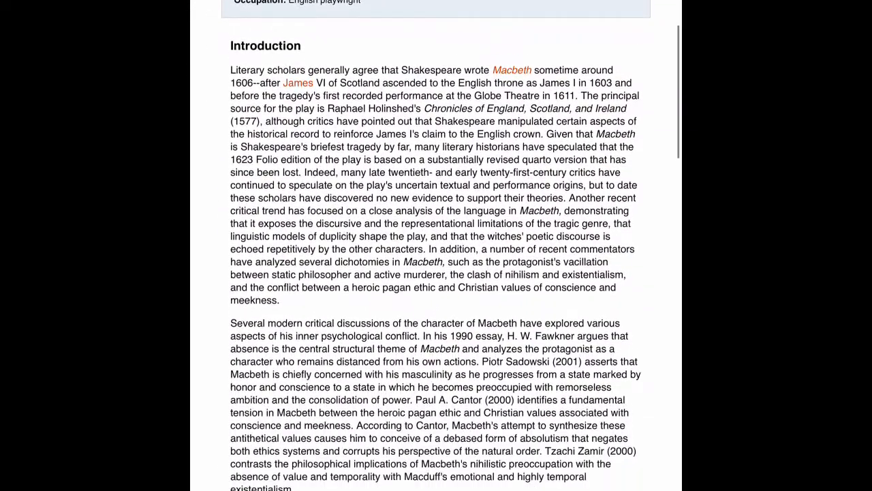
pyautogui.scroll(-3)
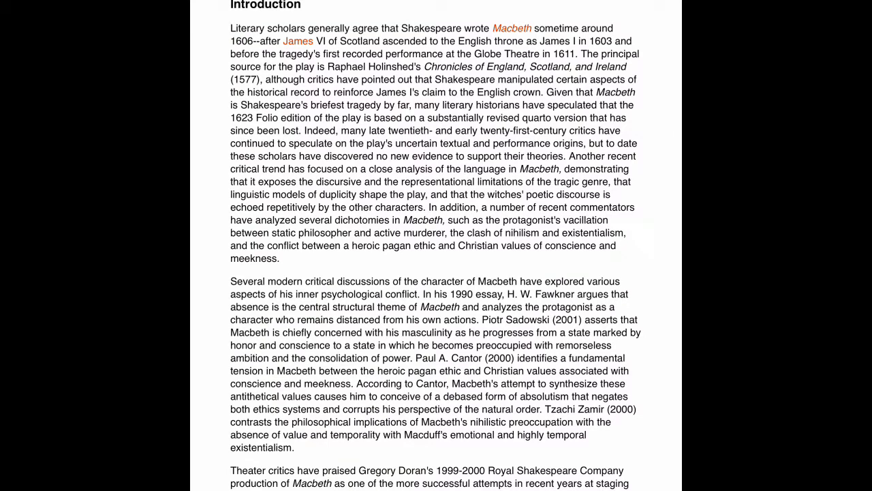
pyautogui.scroll(-3)
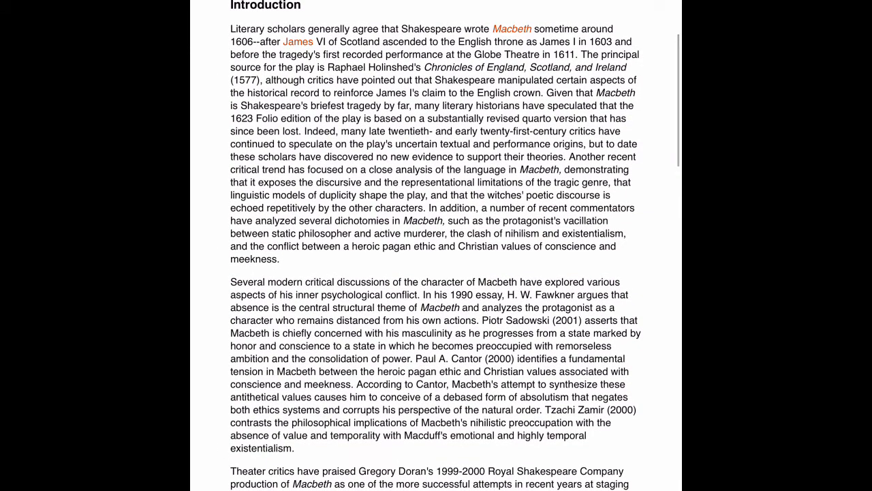
pyautogui.scroll(-3)
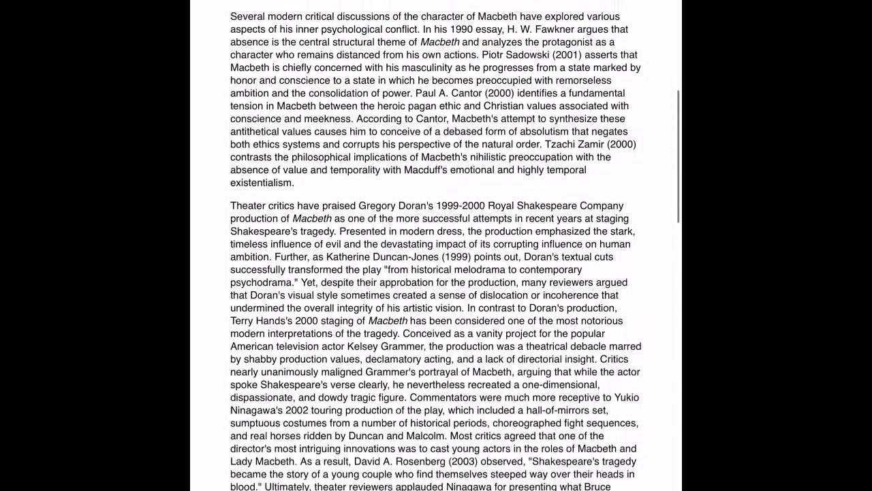
pyautogui.scroll(-3)
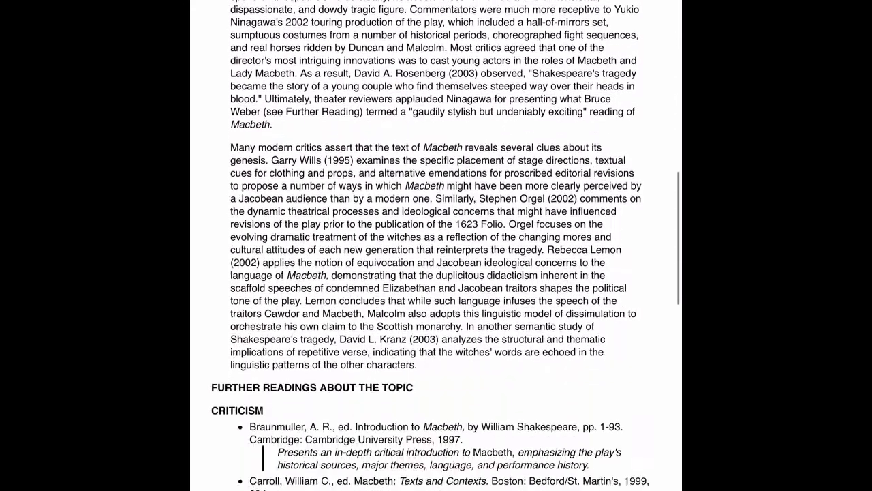
pyautogui.scroll(-3)
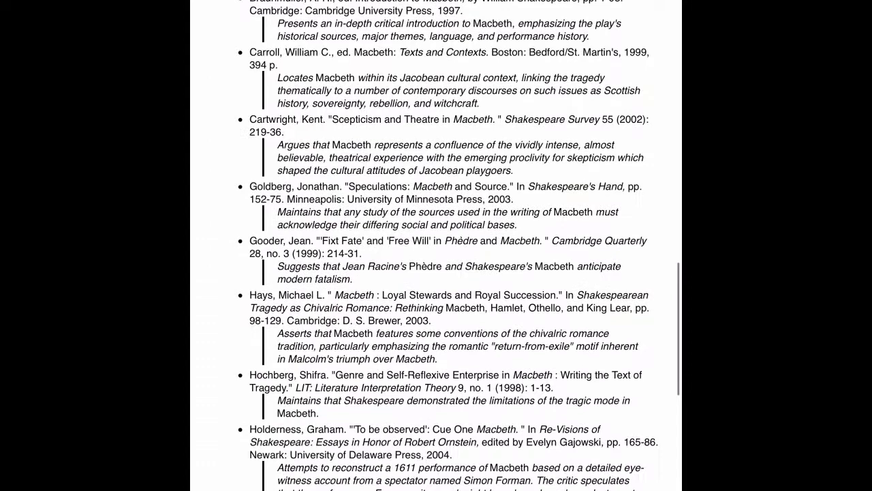
pyautogui.scroll(3)
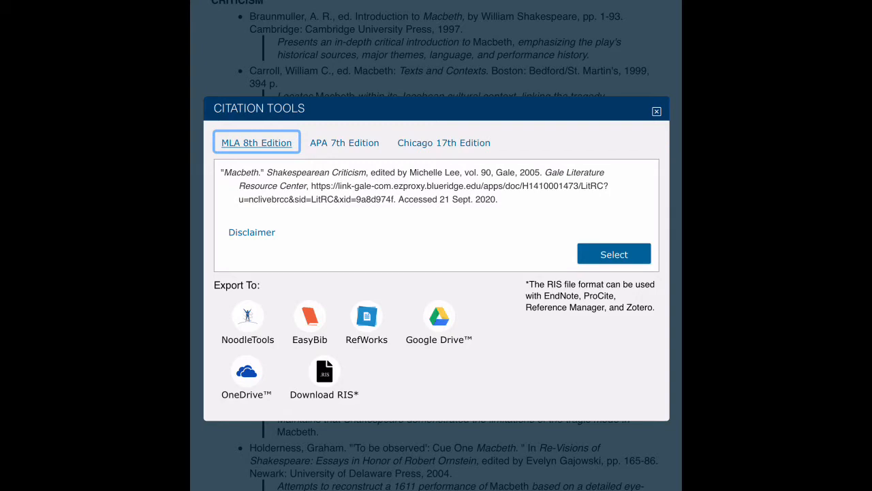
# Select the MLA 8th Edition citation text for the Macbeth article.
pyautogui.click(409, 193)
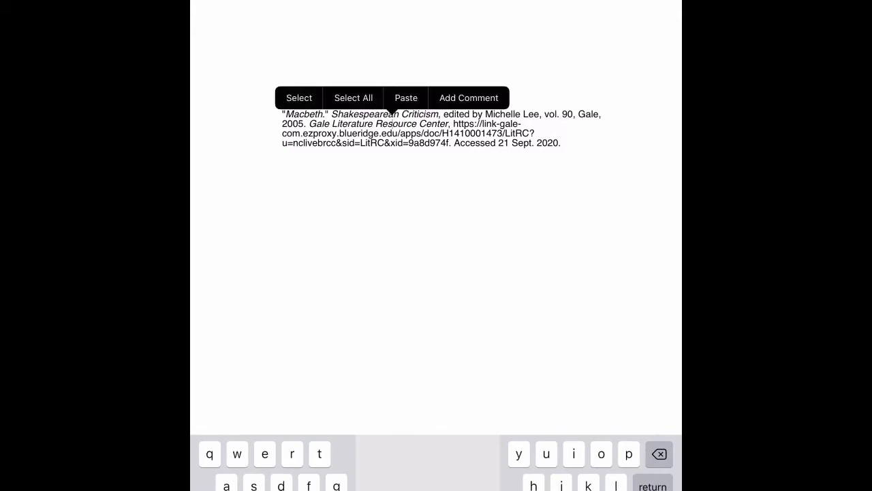
# Paste the Gale MLA citation for the Macbeth entry into the Google Doc.
pyautogui.click(353, 98)
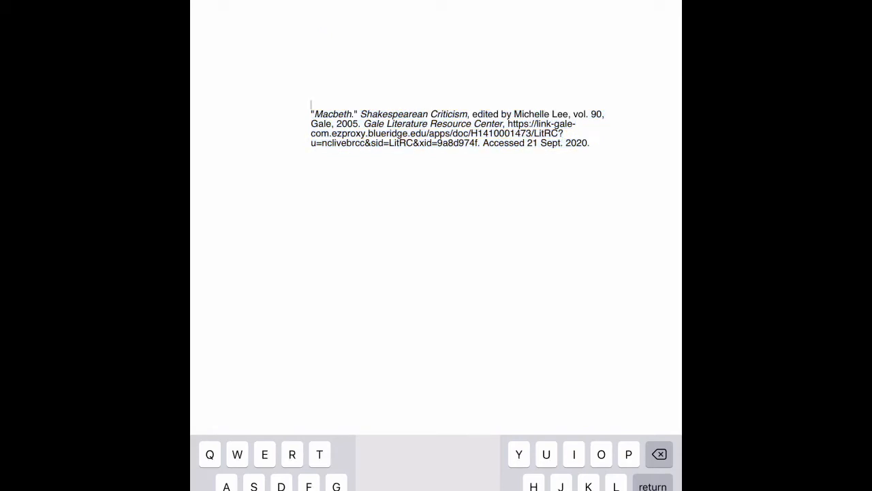
pyautogui.click(312, 106)
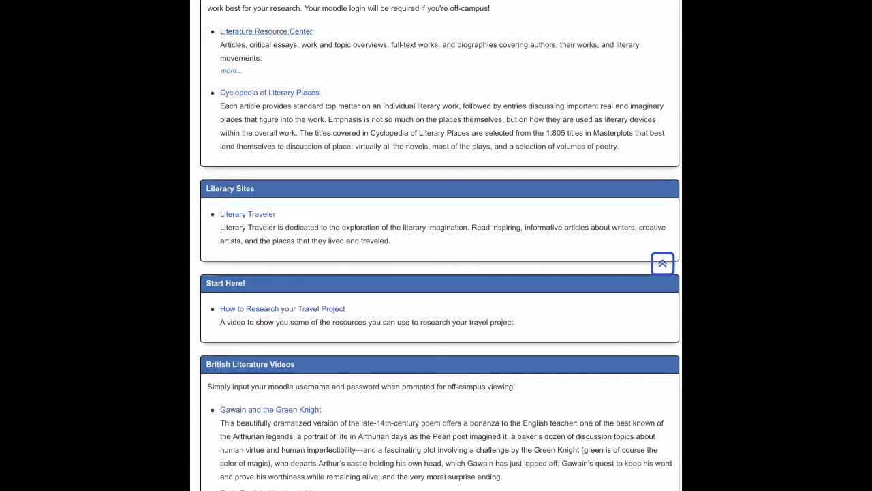
# Run a keyword search for 'Macbeth' in the Cyclopedia of Literary Places.
pyautogui.click(269, 92)
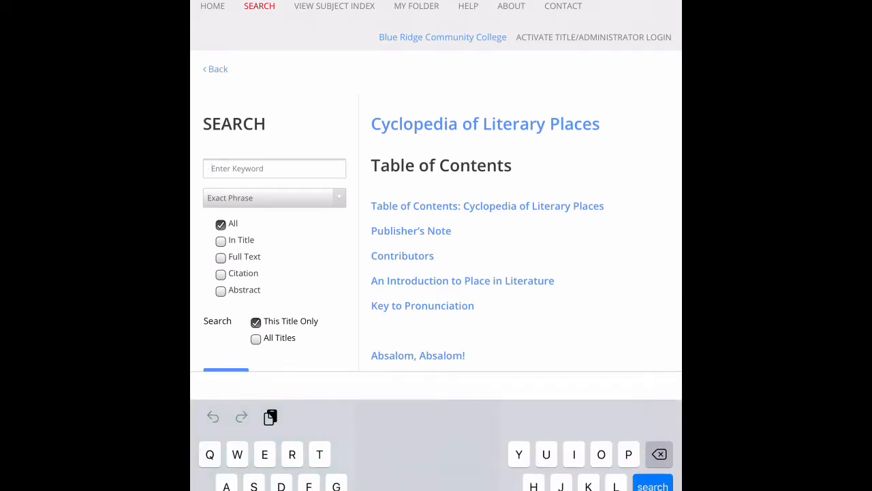
pyautogui.write('Mac')
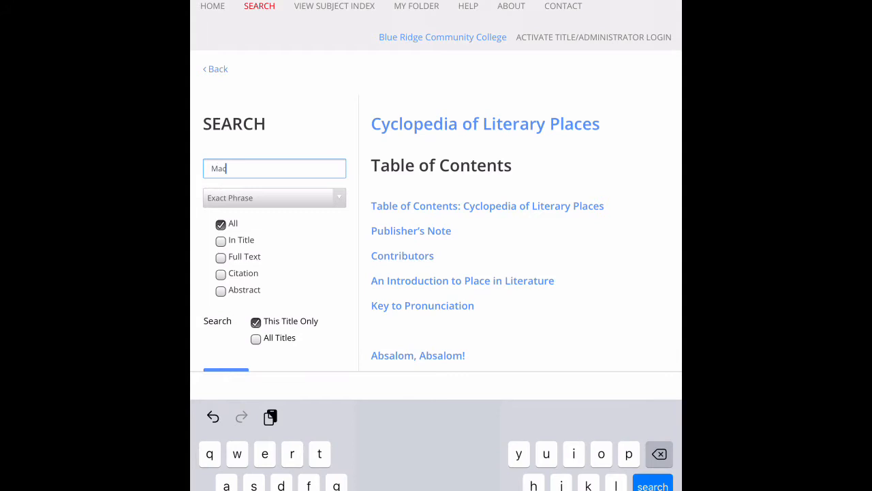
pyautogui.write('beth')
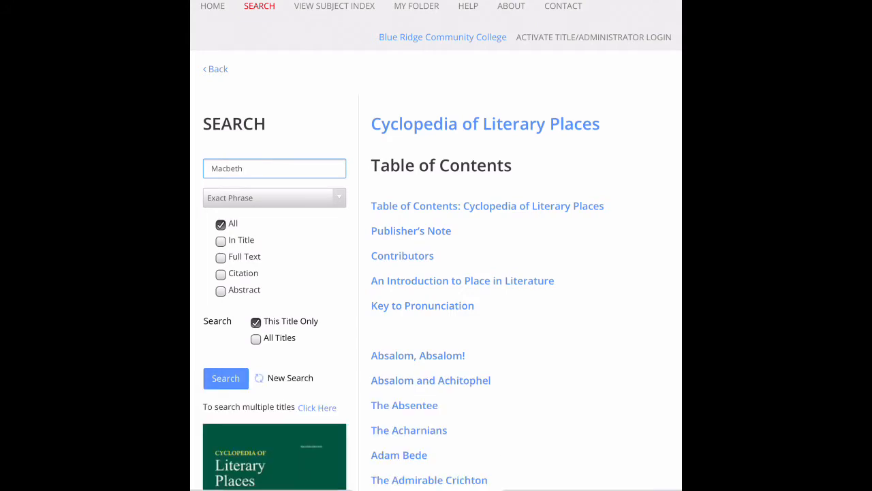
pyautogui.click(226, 378)
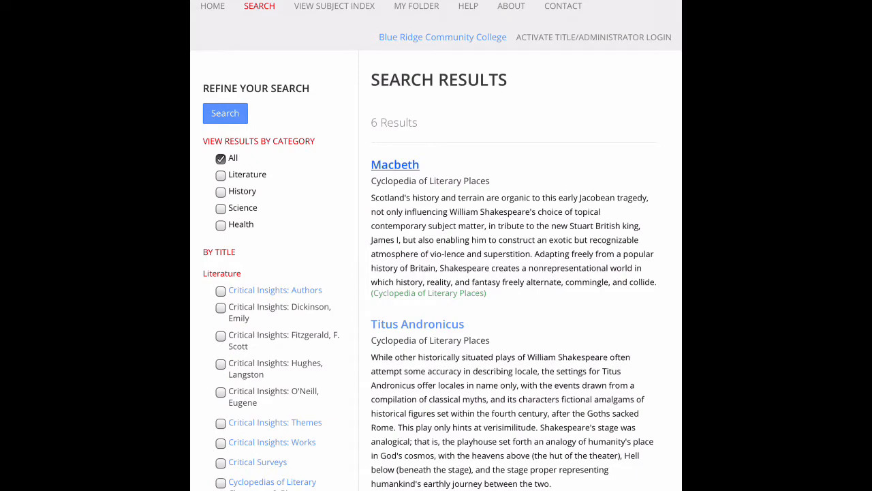
# Open the Macbeth places article and read through it.
pyautogui.click(396, 164)
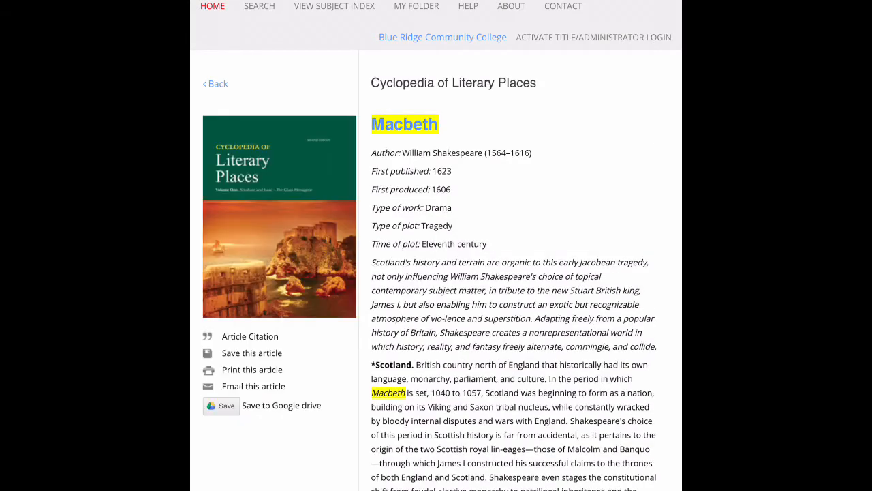
pyautogui.scroll(-3)
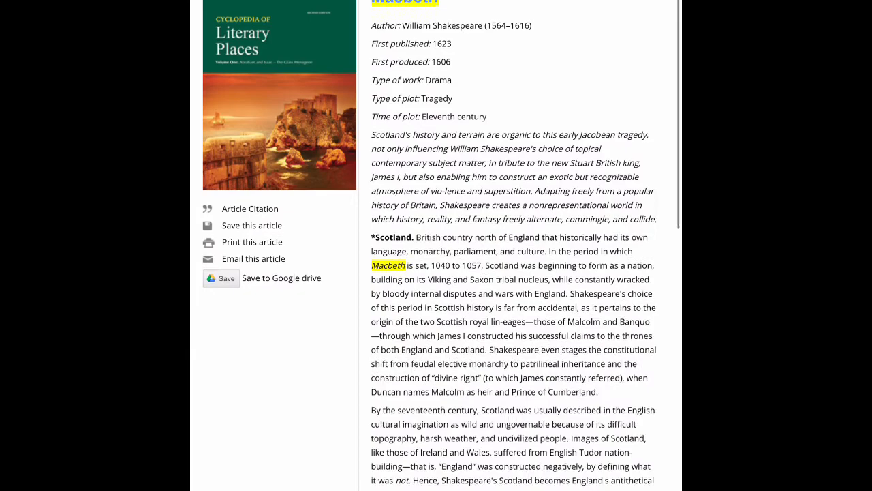
pyautogui.scroll(-3)
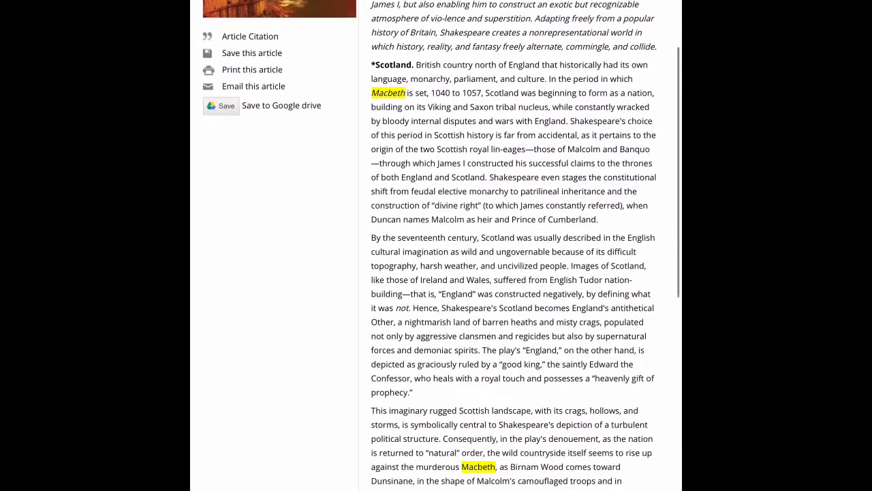
pyautogui.scroll(-3)
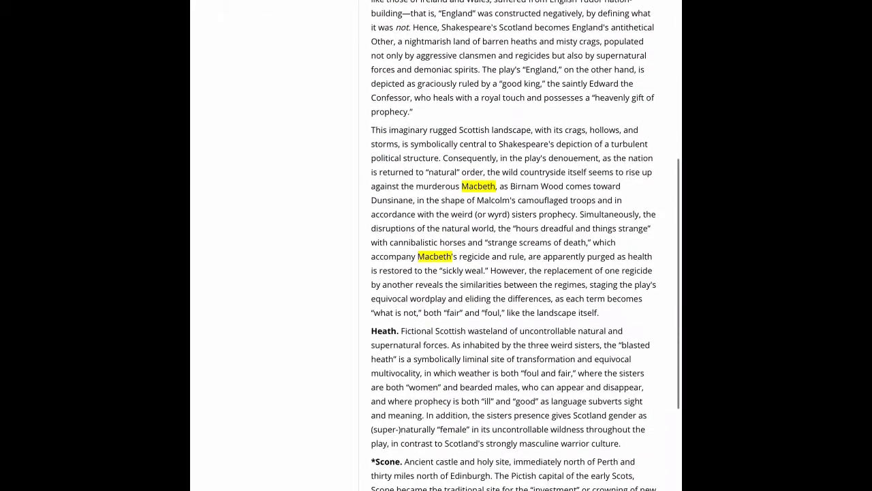
pyautogui.scroll(-3)
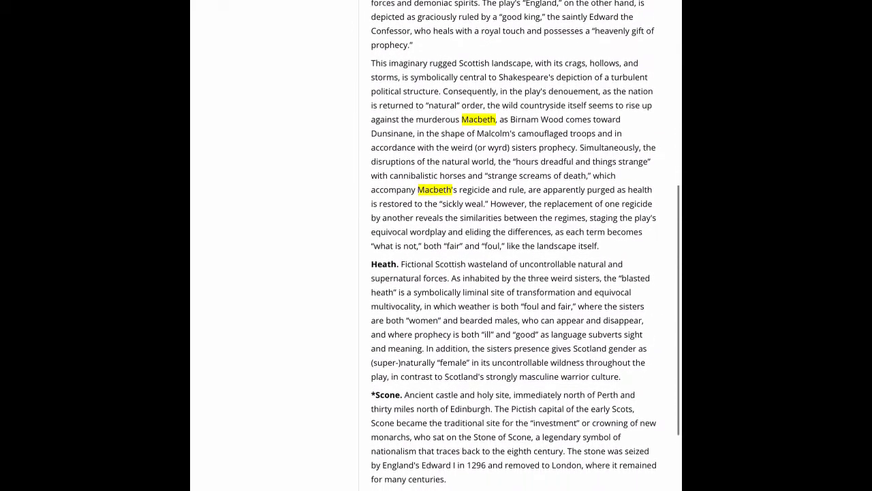
pyautogui.scroll(-3)
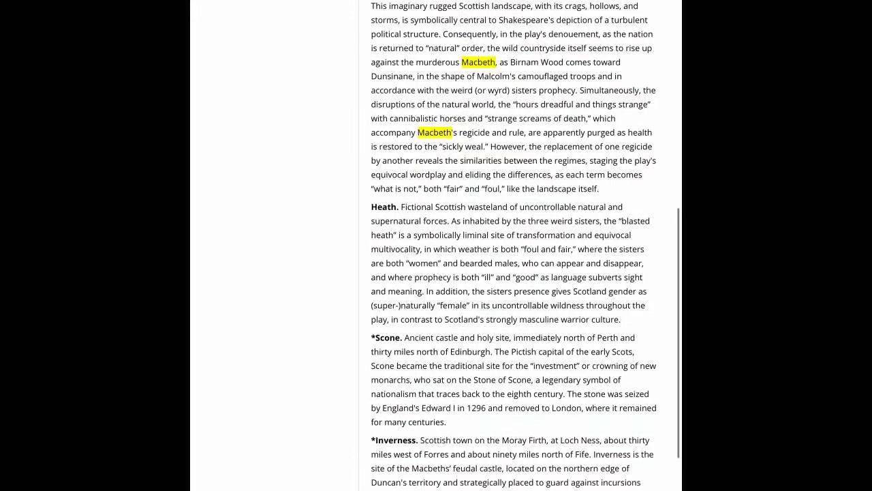
pyautogui.scroll(-3)
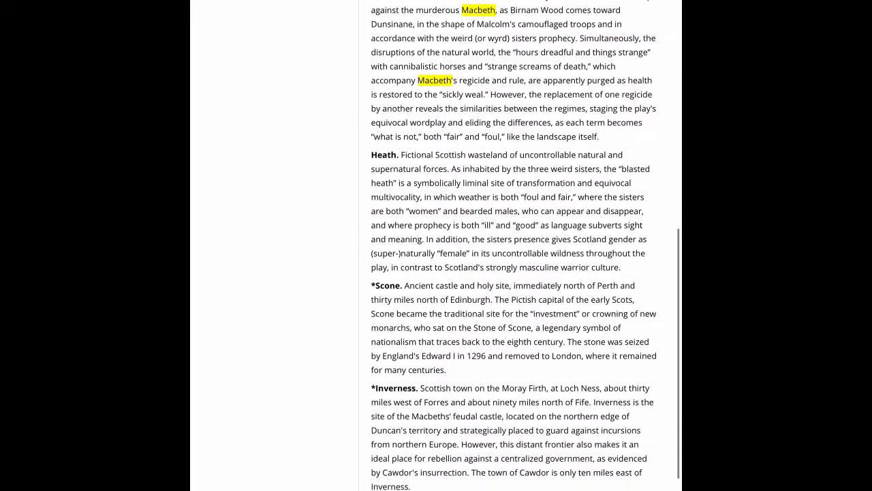
# Select the article's MLA 8th citation under Citation Types, then return to the library guide.
pyautogui.scroll(-3)
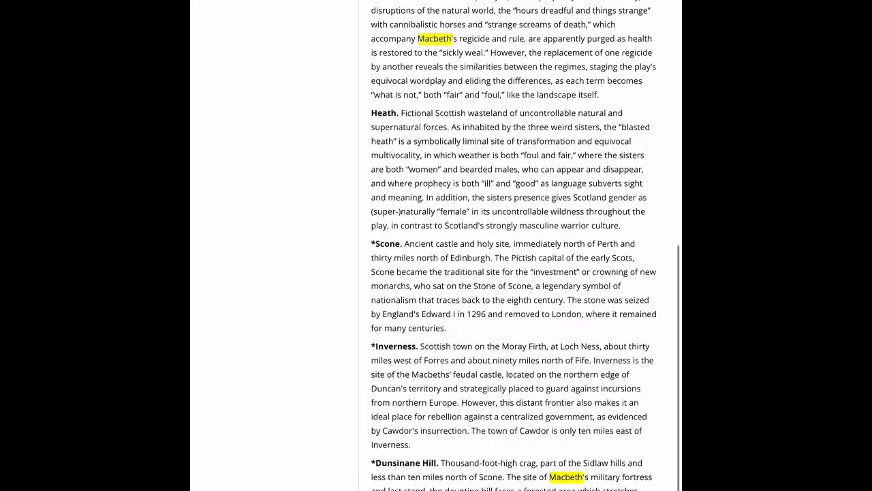
pyautogui.scroll(-3)
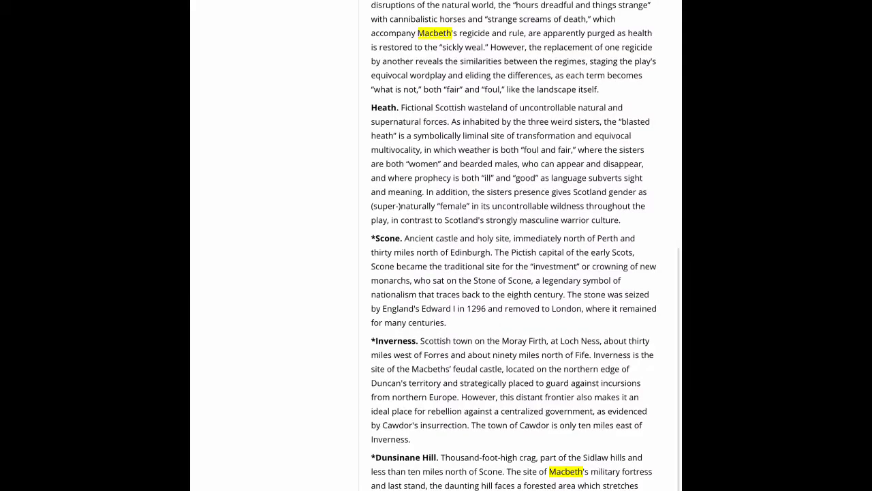
pyautogui.scroll(-3)
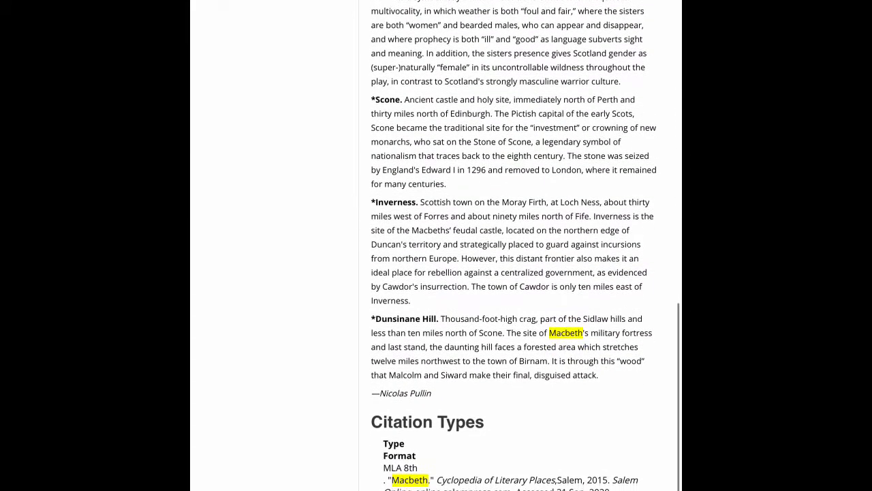
pyautogui.scroll(-3)
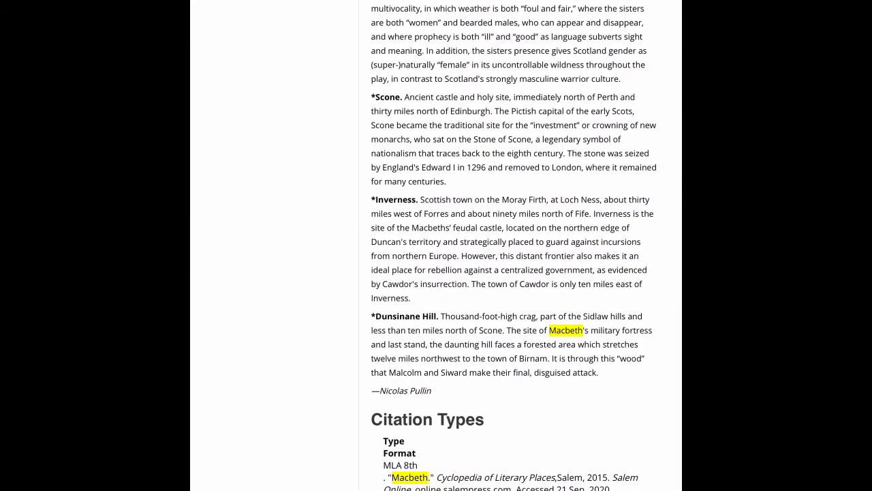
pyautogui.scroll(-3)
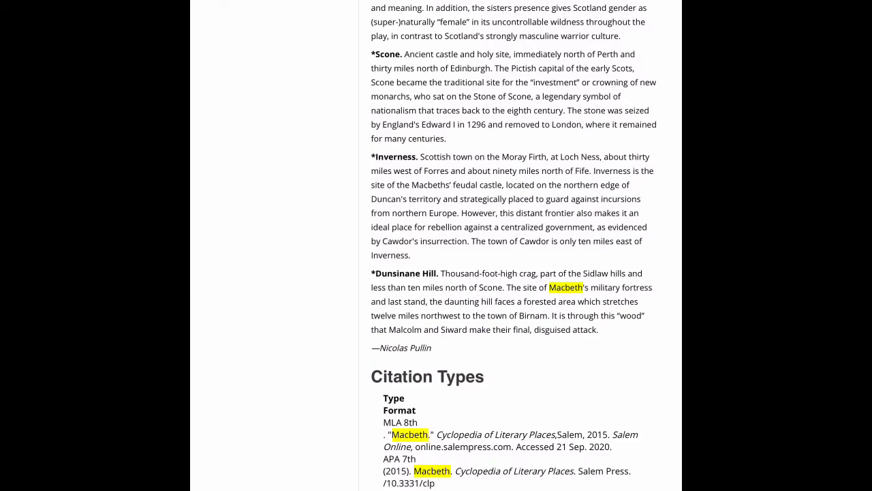
pyautogui.doubleClick(469, 446)
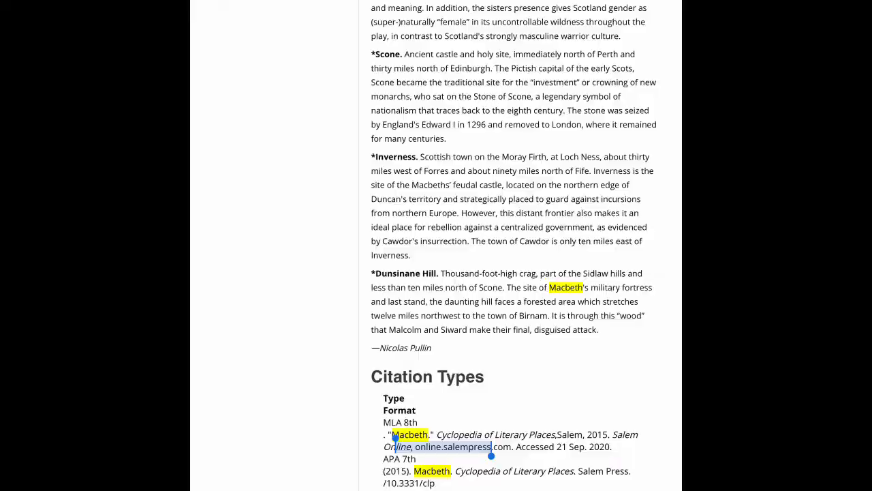
pyautogui.click(662, 264)
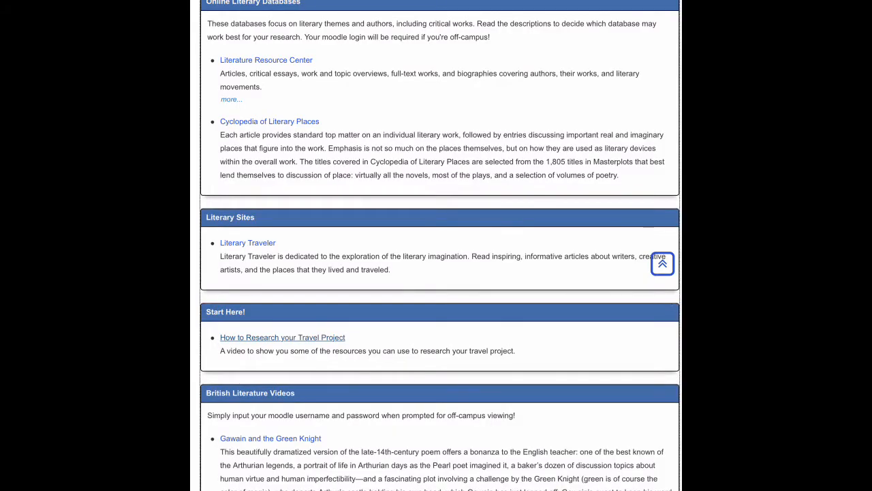
# Follow the Literary Traveler link under Literary Sites.
pyautogui.click(247, 243)
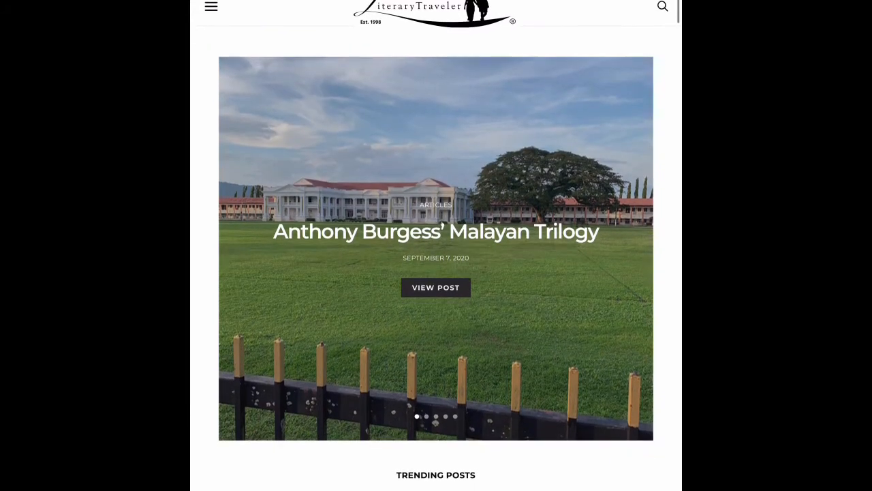
# Search the Literary Traveler site for 'Macbeth'.
pyautogui.click(662, 6)
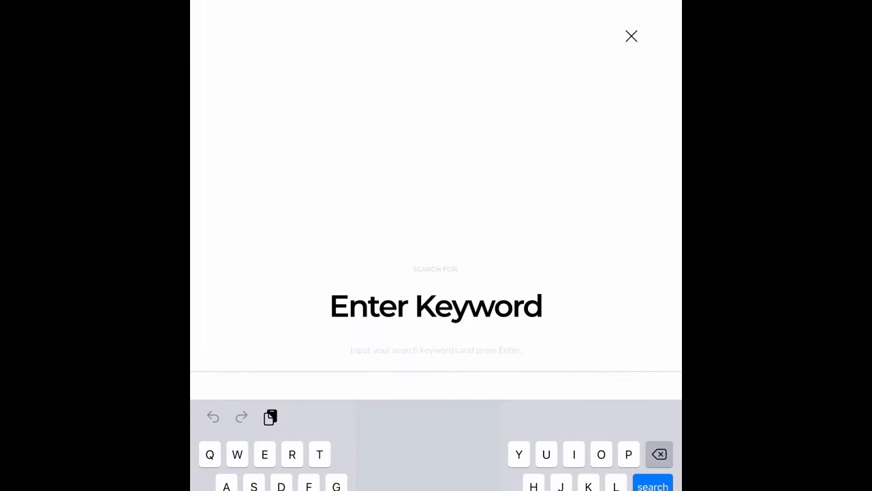
pyautogui.write('M')
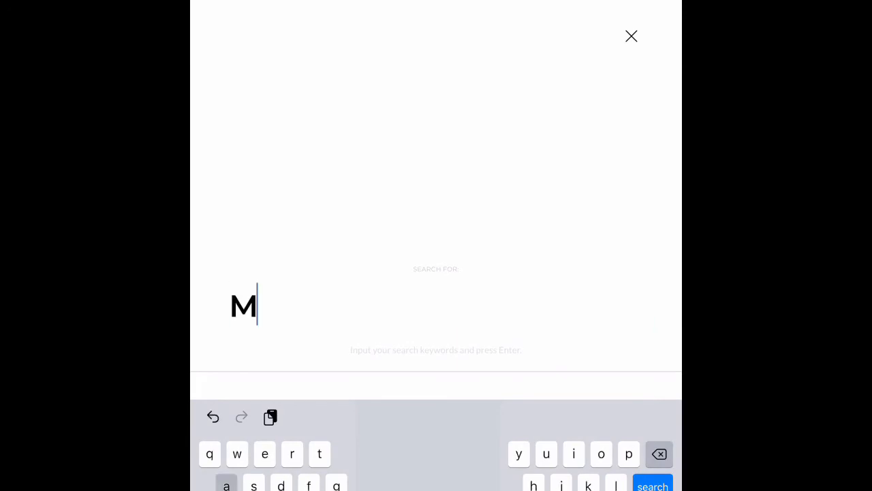
pyautogui.write('acbe')
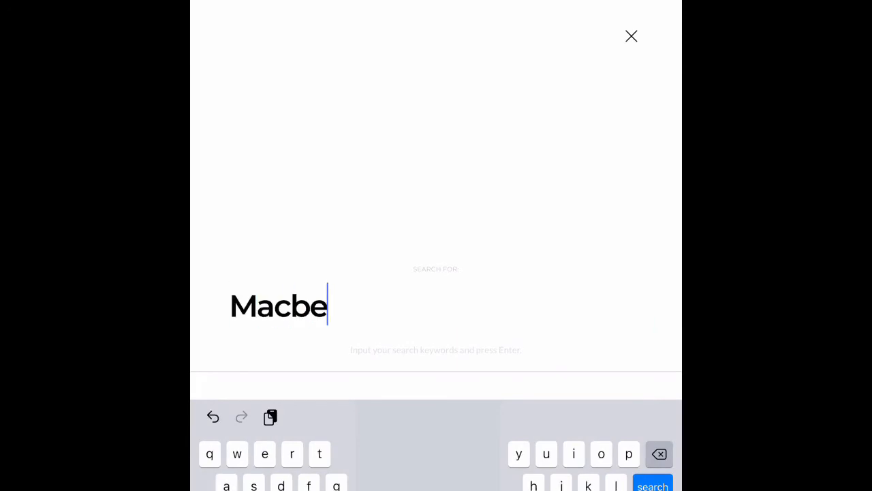
pyautogui.write('th')
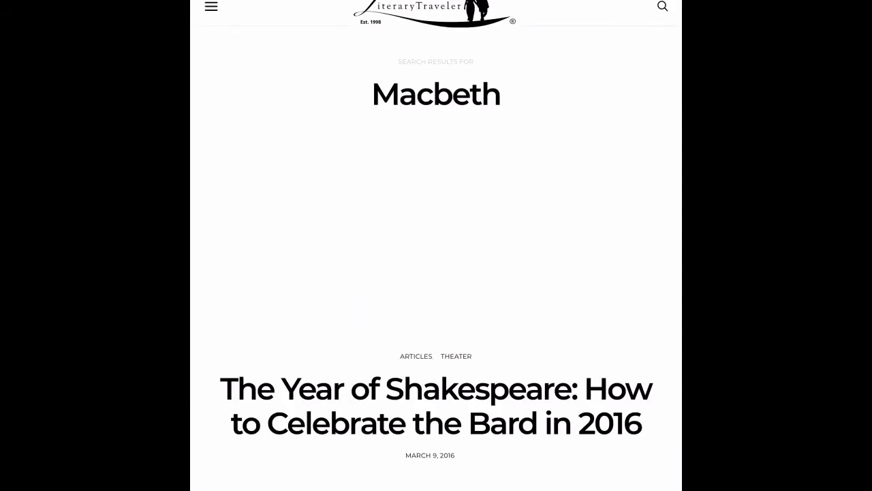
# Scroll the Literary Traveler post listing down to 'William Shakespeare's Globe Theater'.
pyautogui.scroll(-3)
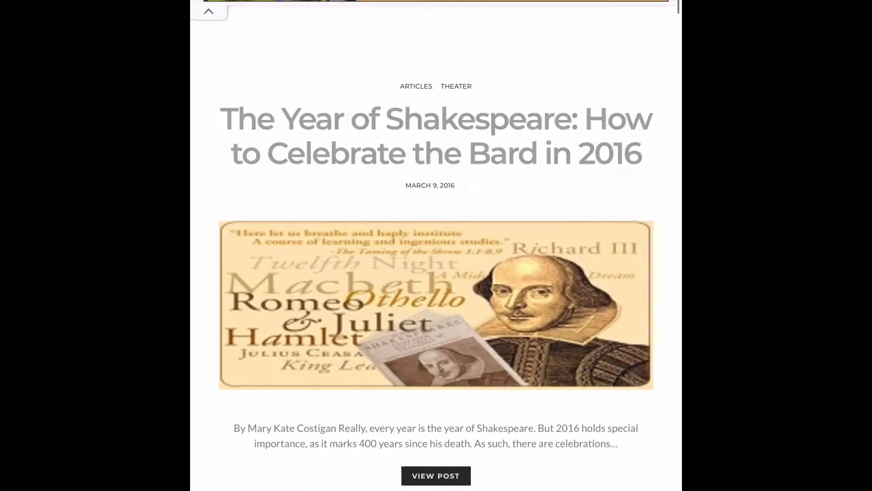
pyautogui.scroll(-3)
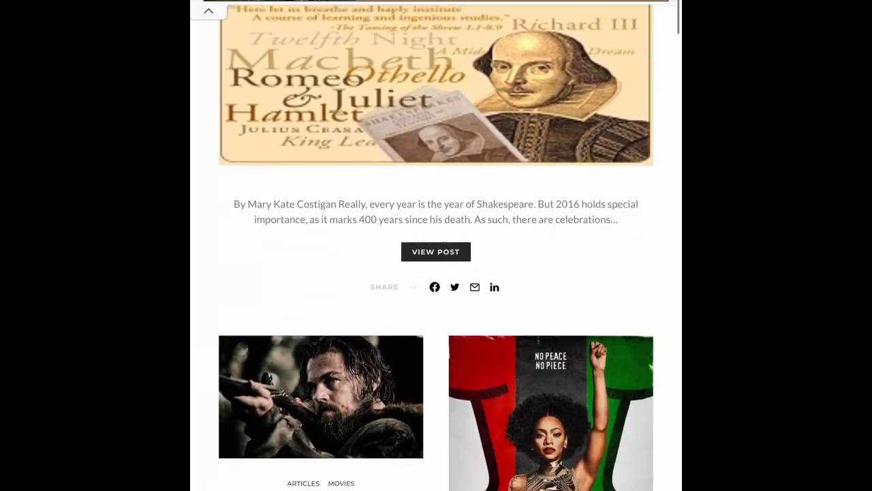
pyautogui.scroll(-3)
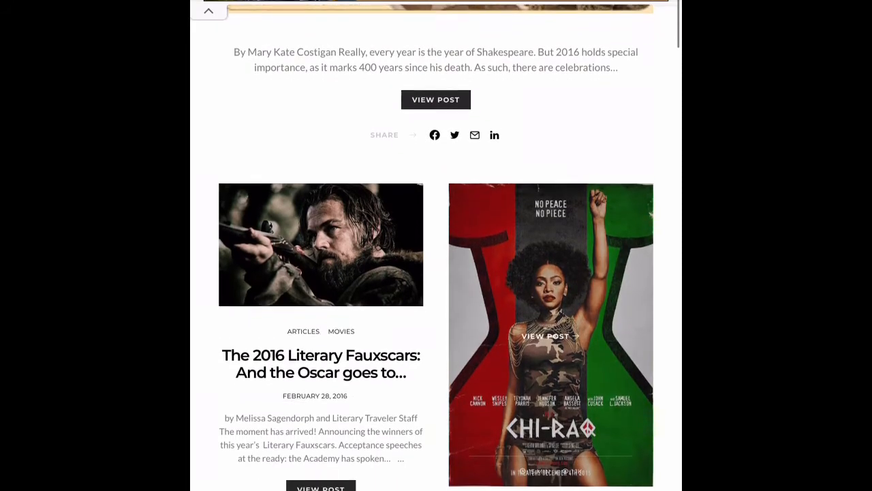
pyautogui.scroll(-3)
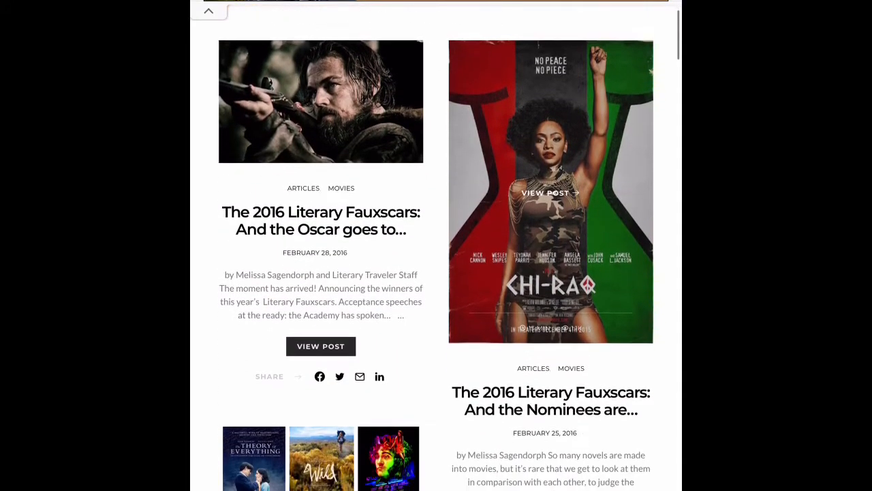
pyautogui.scroll(-3)
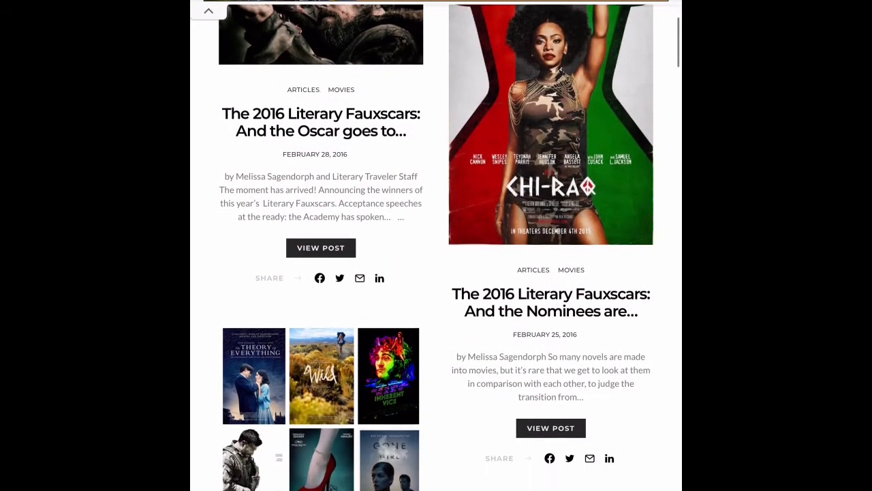
pyautogui.scroll(-3)
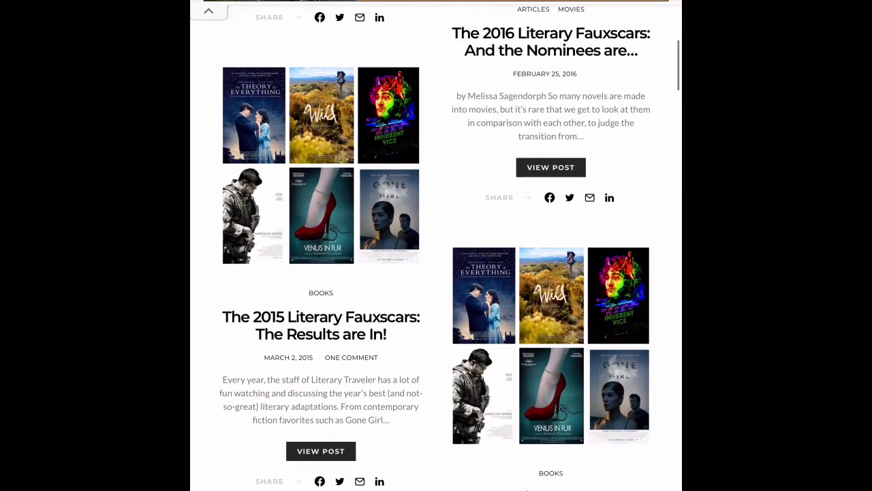
pyautogui.scroll(-3)
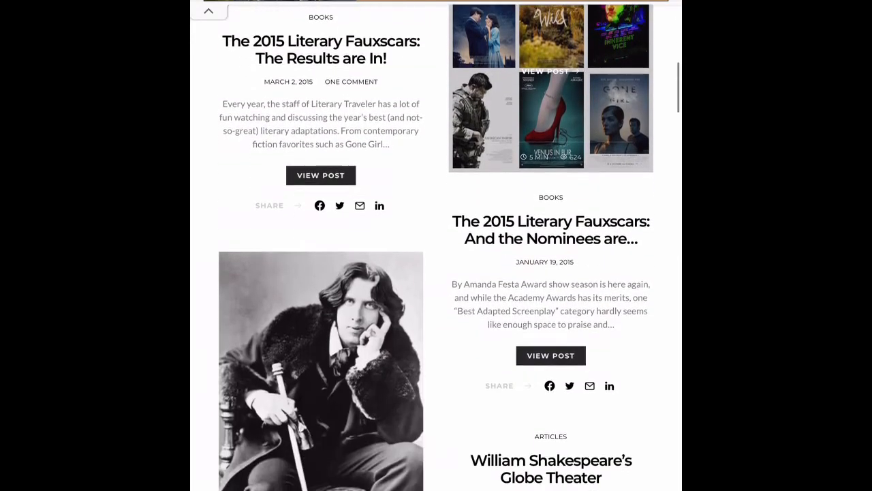
pyautogui.scroll(-3)
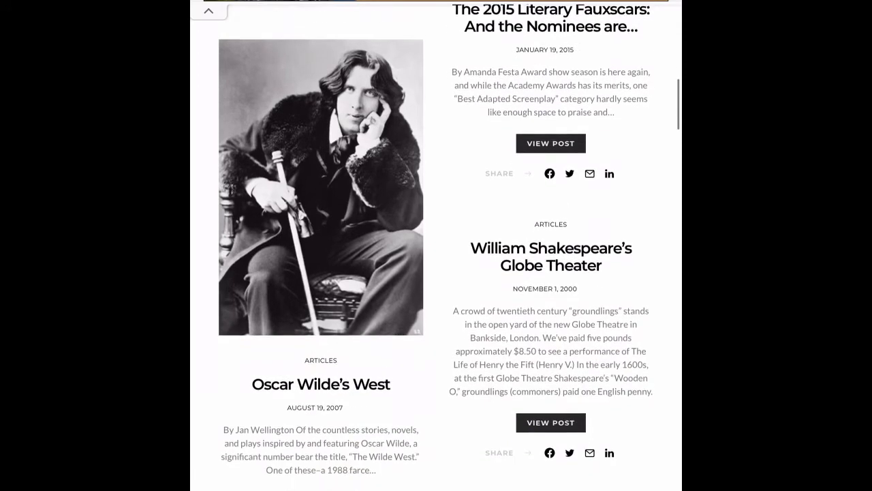
pyautogui.scroll(-3)
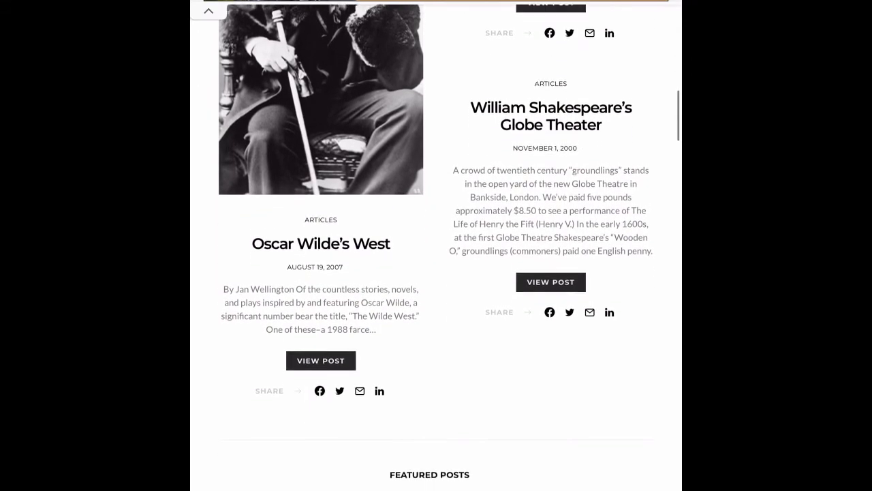
pyautogui.scroll(-3)
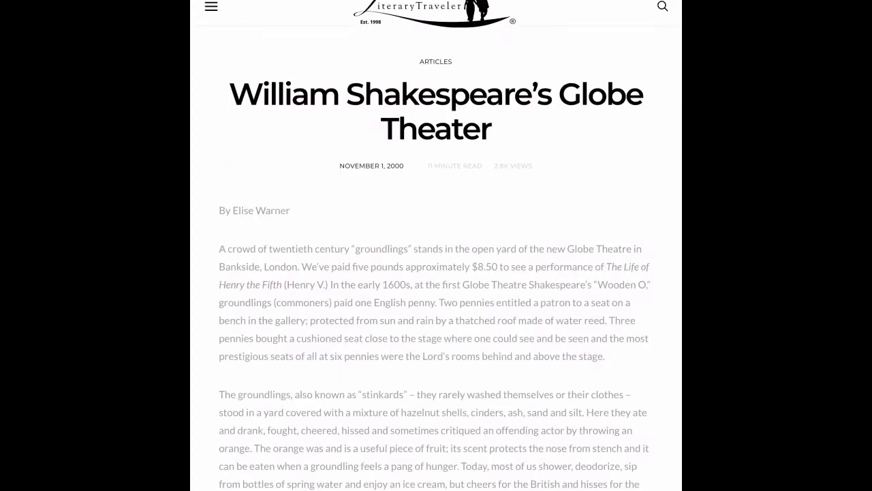
pyautogui.scroll(-3)
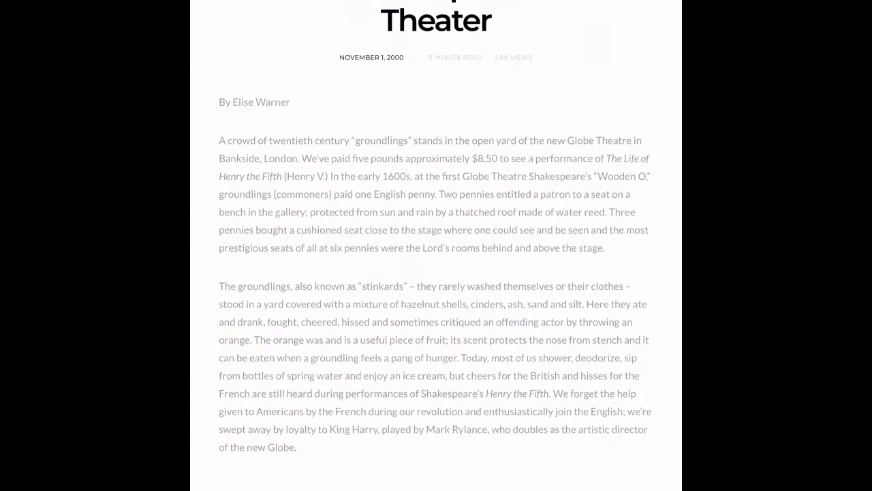
pyautogui.scroll(-3)
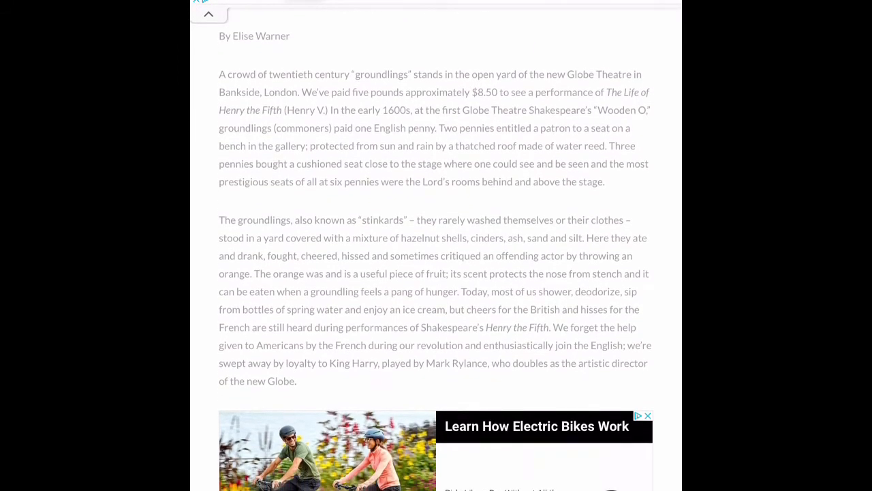
pyautogui.scroll(-3)
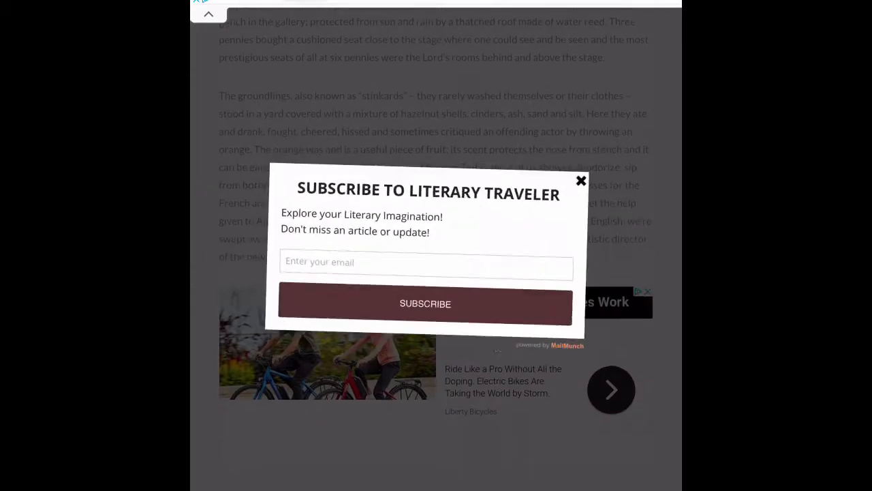
pyautogui.click(580, 180)
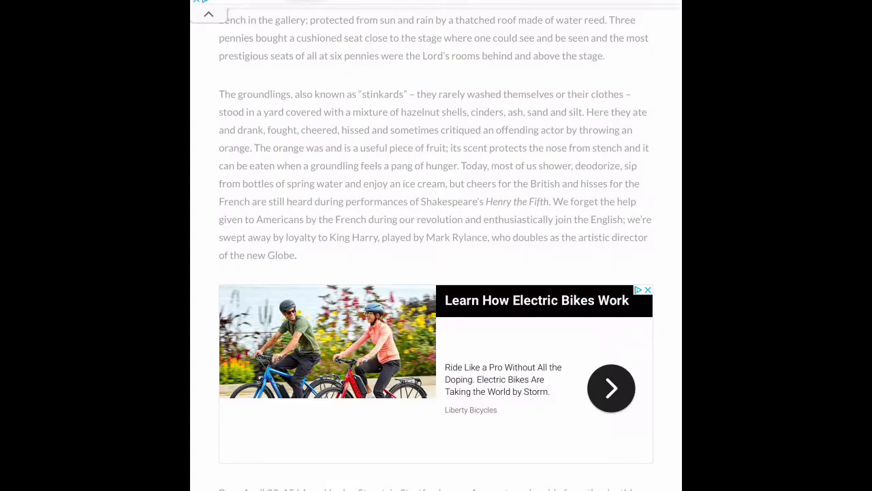
pyautogui.scroll(-3)
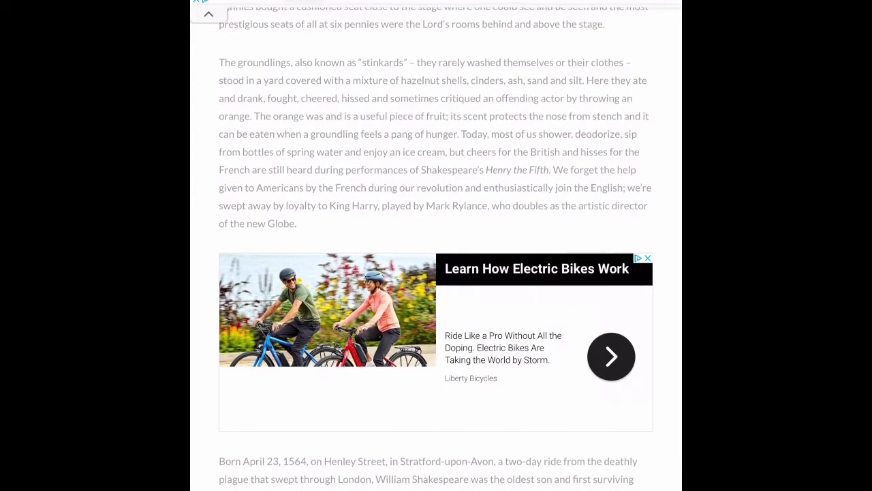
pyautogui.scroll(-3)
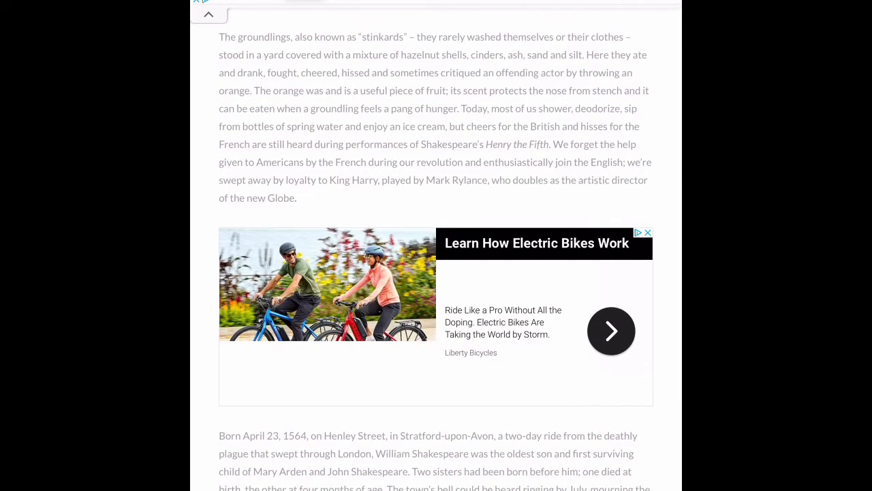
pyautogui.scroll(-3)
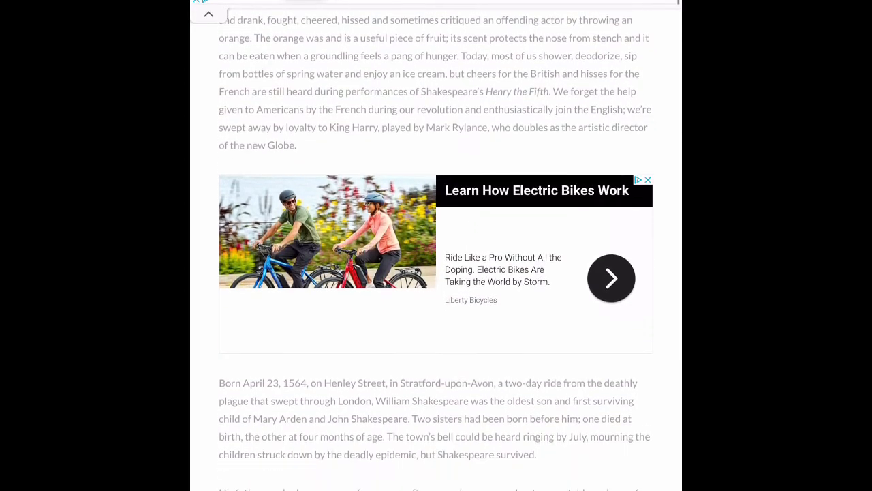
pyautogui.scroll(-3)
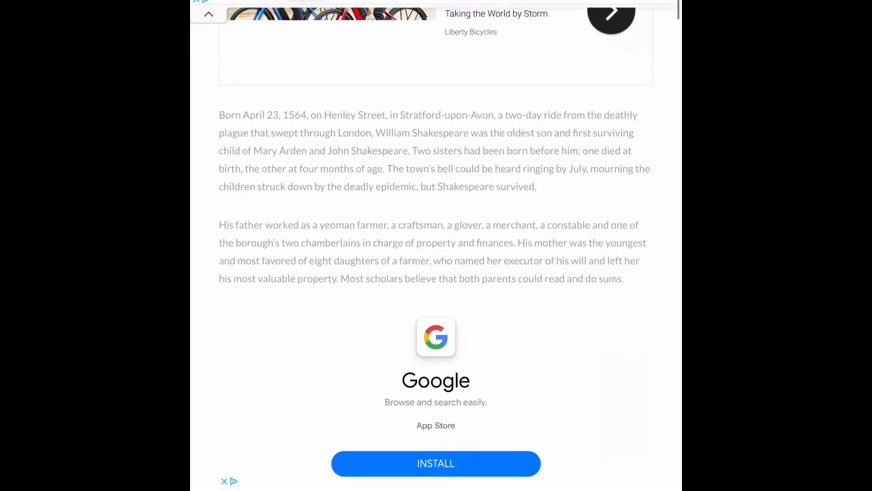
pyautogui.scroll(-3)
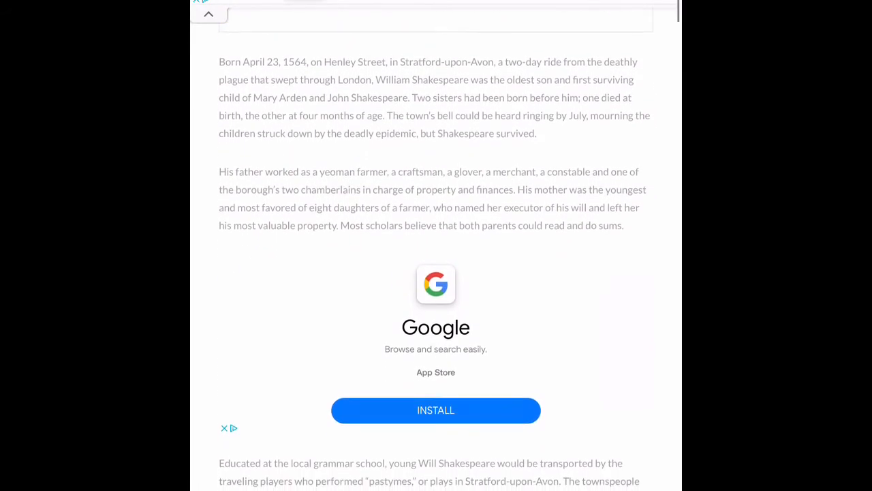
pyautogui.scroll(-3)
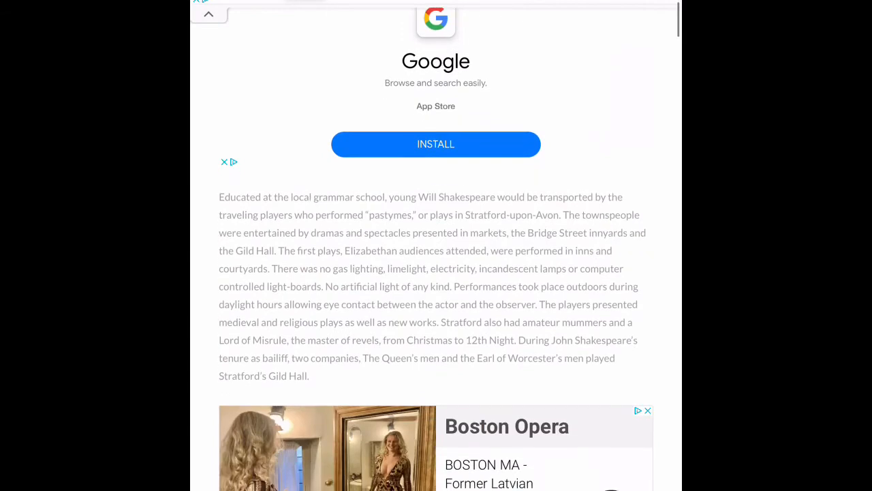
pyautogui.scroll(-3)
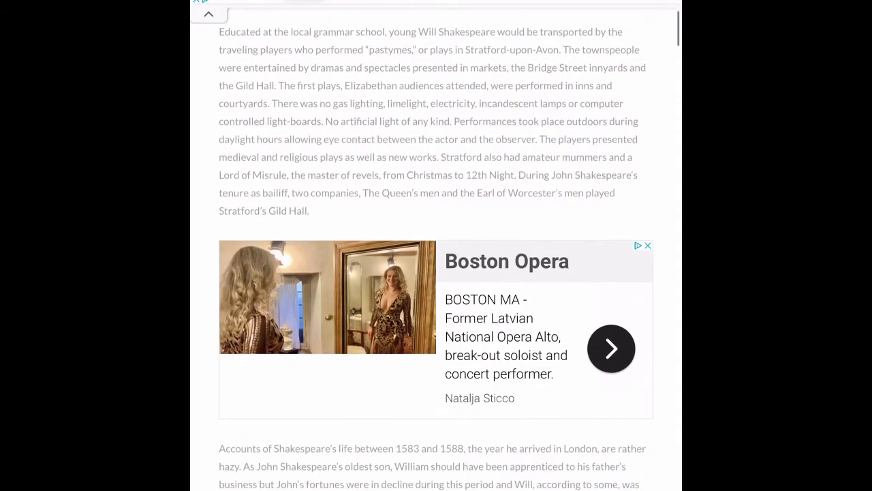
pyautogui.scroll(-3)
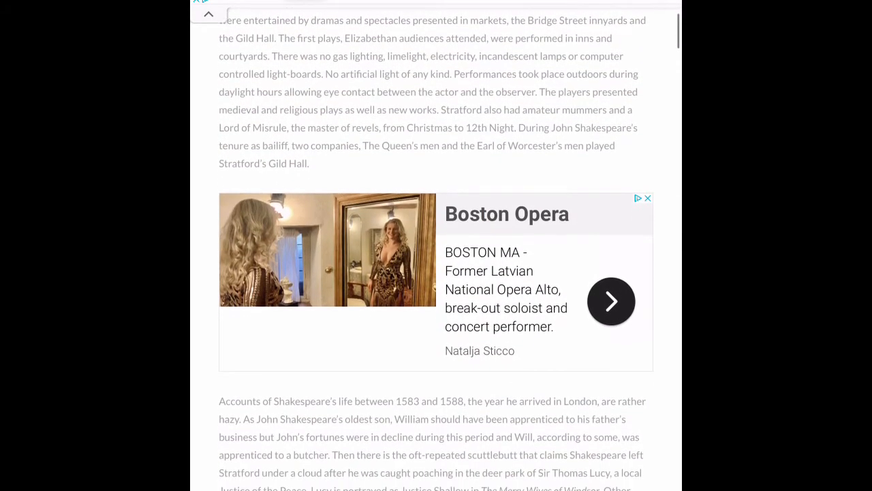
pyautogui.scroll(-3)
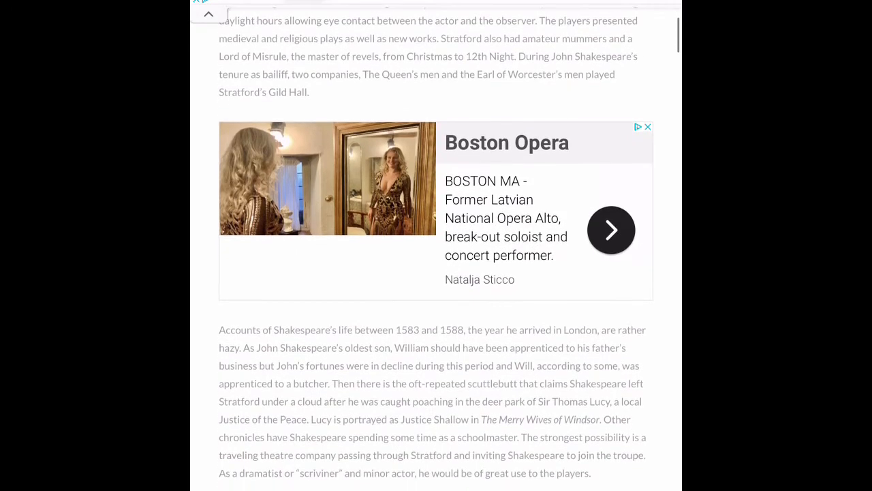
pyautogui.scroll(-3)
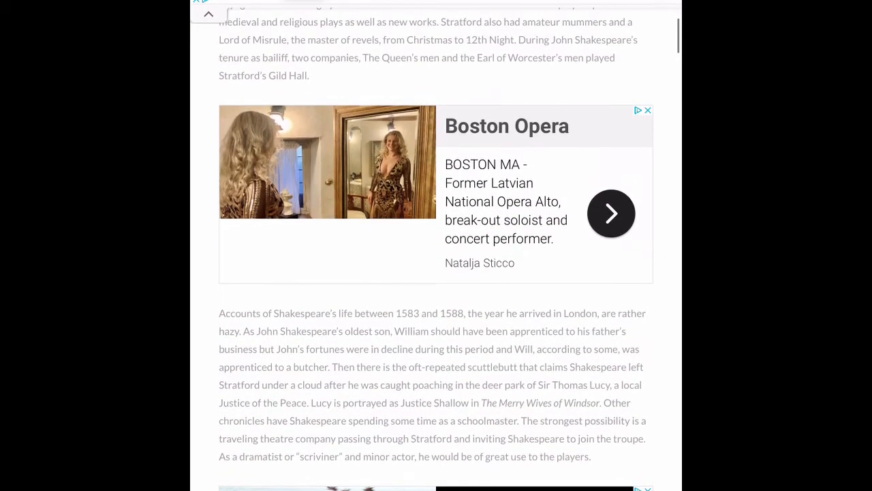
pyautogui.scroll(-3)
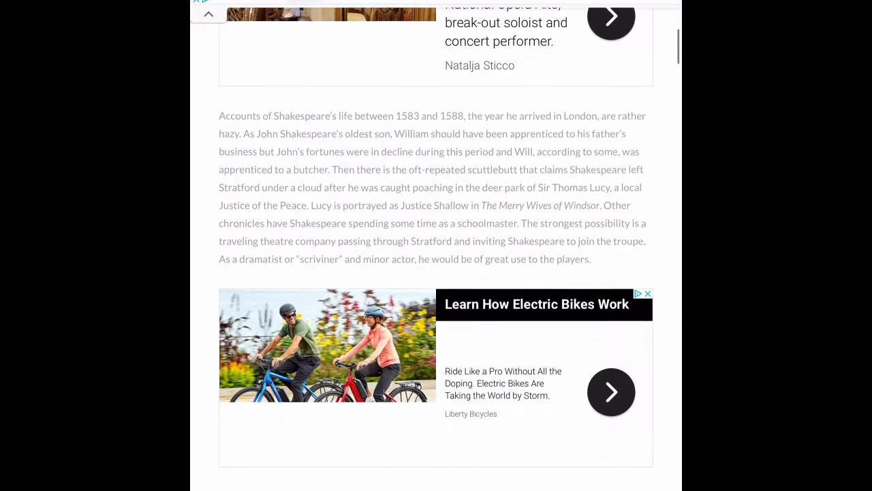
pyautogui.scroll(-3)
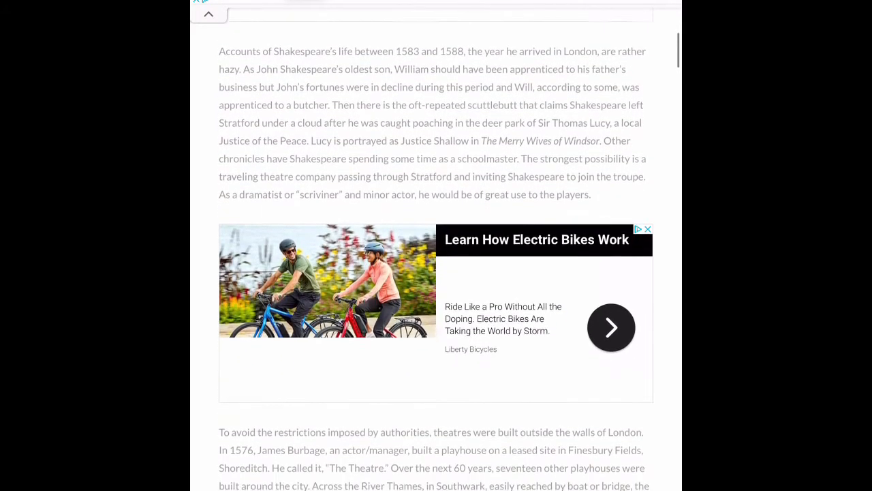
pyautogui.scroll(-3)
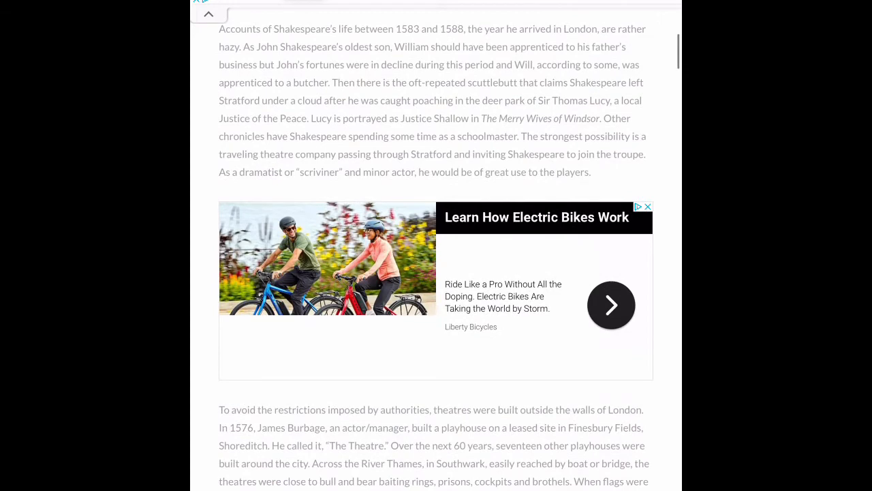
pyautogui.scroll(-3)
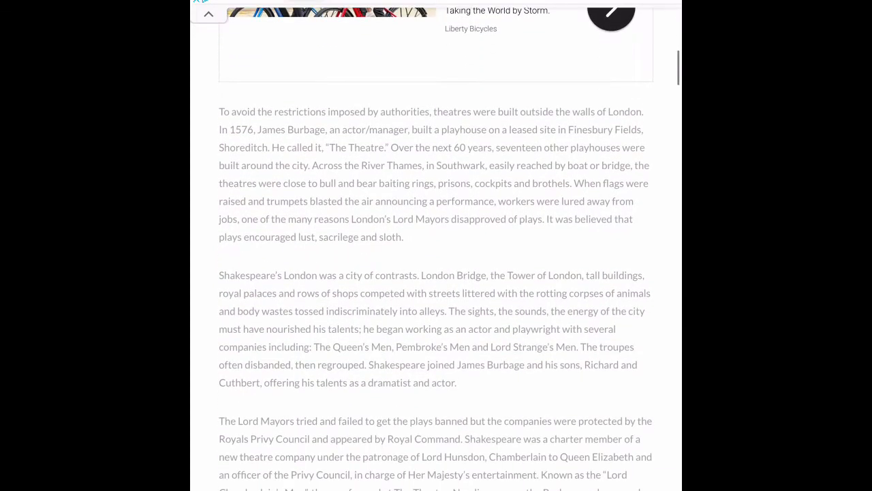
pyautogui.scroll(-3)
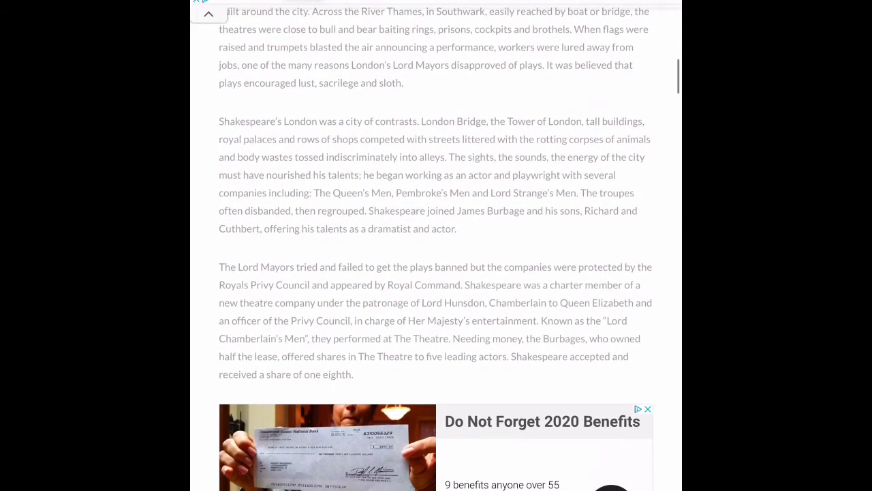
# Search the library collection for Macbeth and browse the 241,000 full-text, on-site results.
pyautogui.click(244, 242)
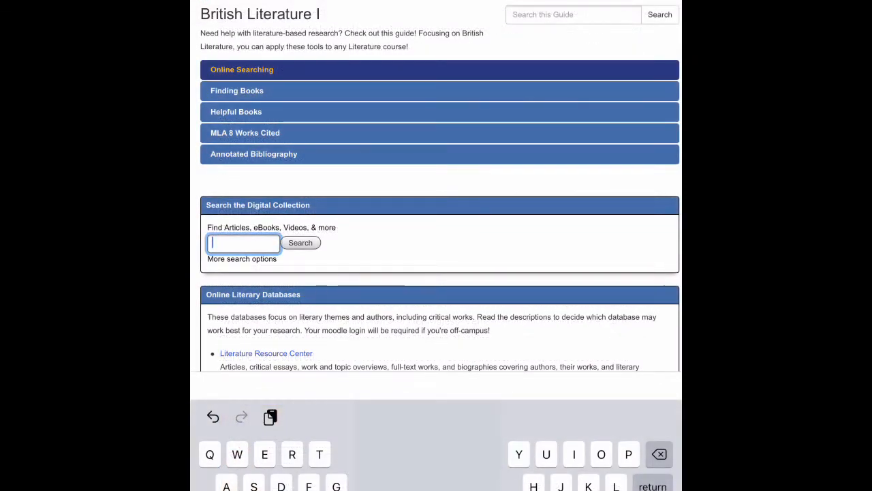
pyautogui.write('Macbe')
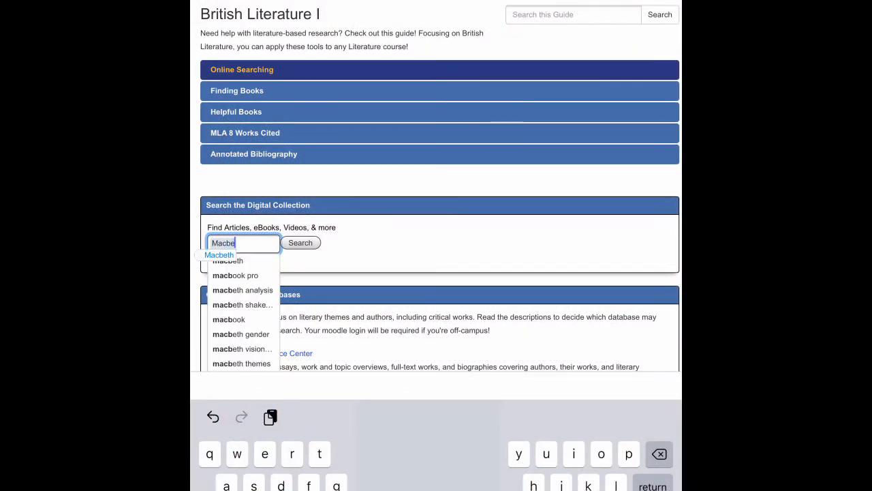
pyautogui.write('th')
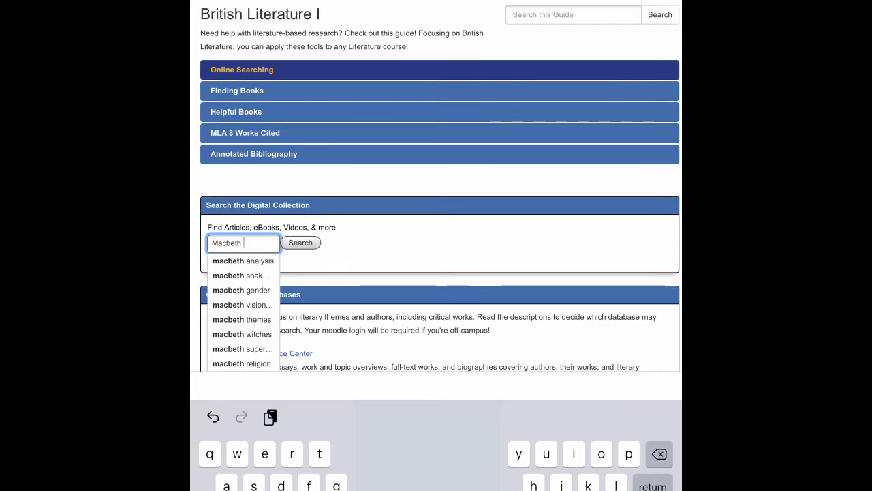
pyautogui.click(300, 243)
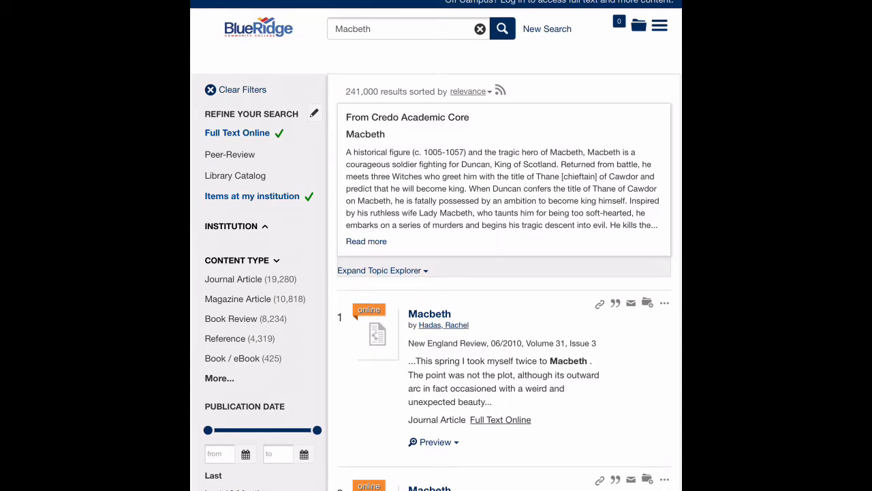
pyautogui.scroll(-3)
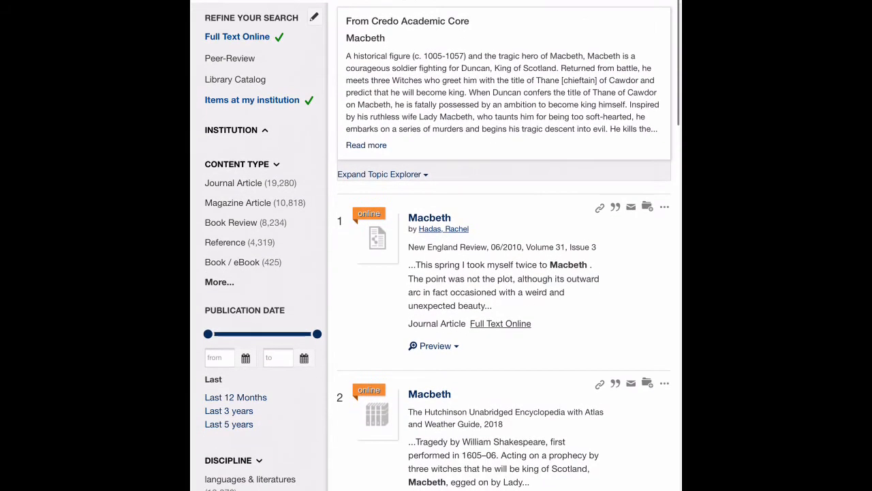
pyautogui.scroll(-3)
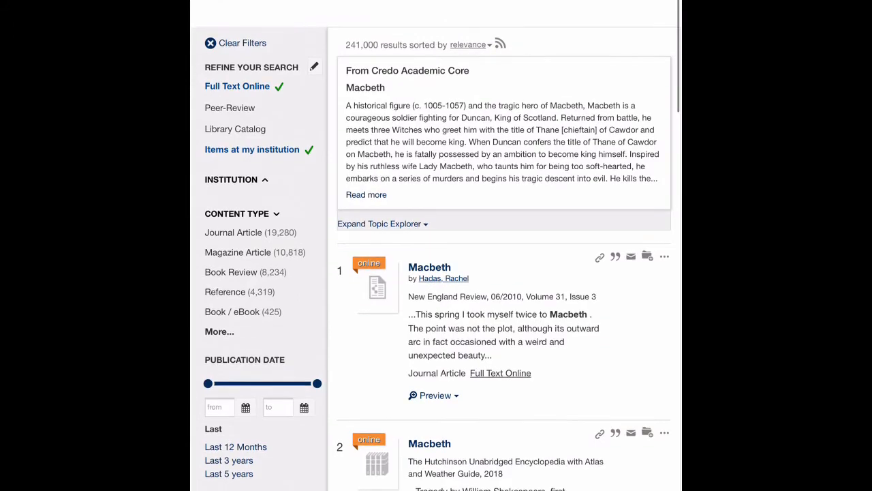
pyautogui.scroll(-3)
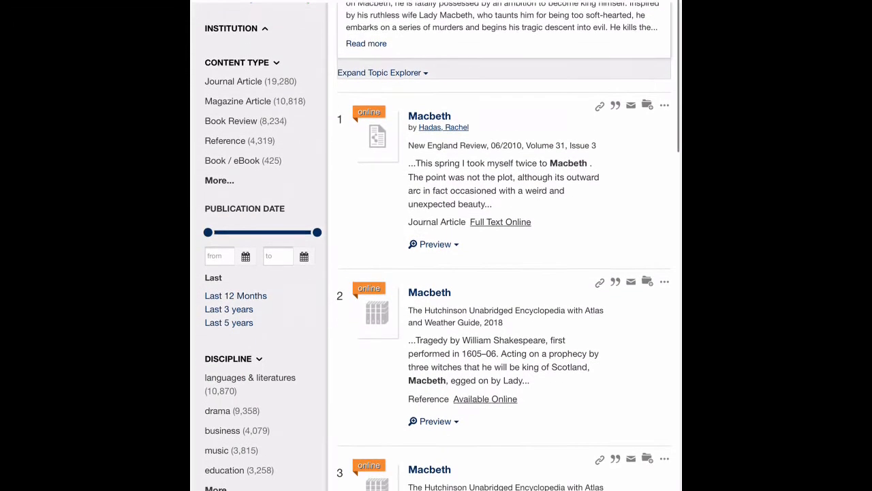
pyautogui.scroll(-3)
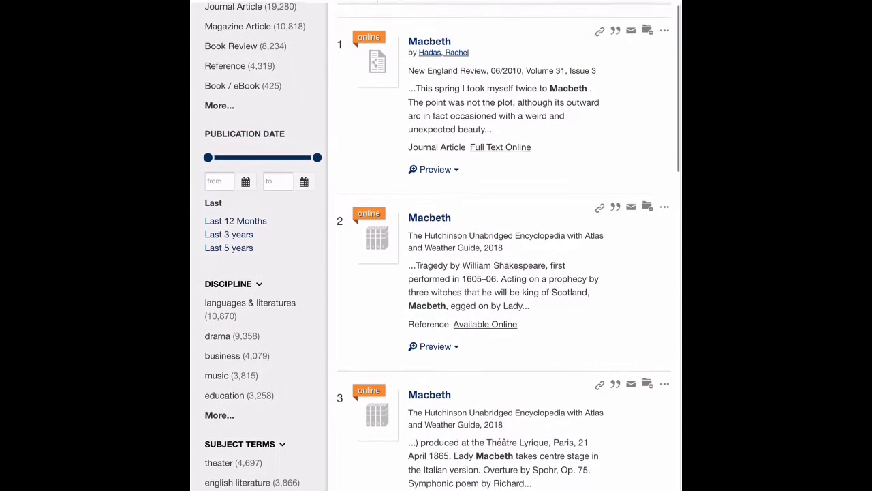
pyautogui.scroll(-3)
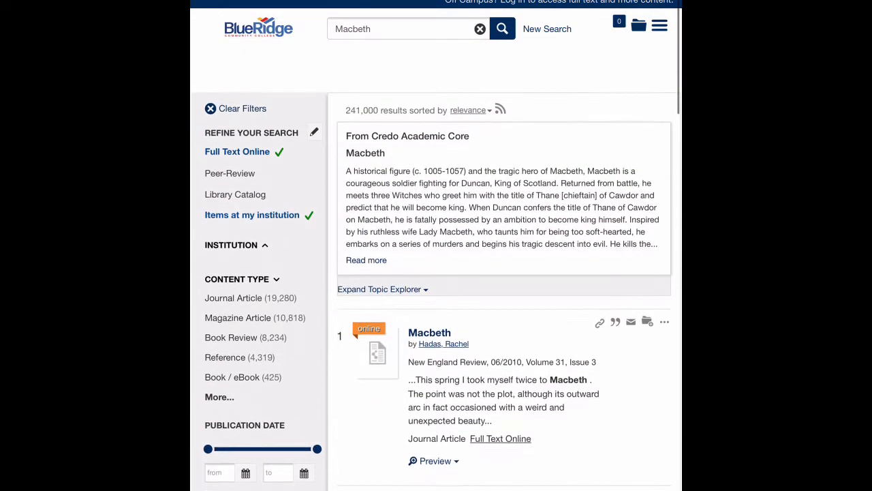
# Change the library search query from Macbeth to 'Important places Macbeth'.
pyautogui.scroll(-3)
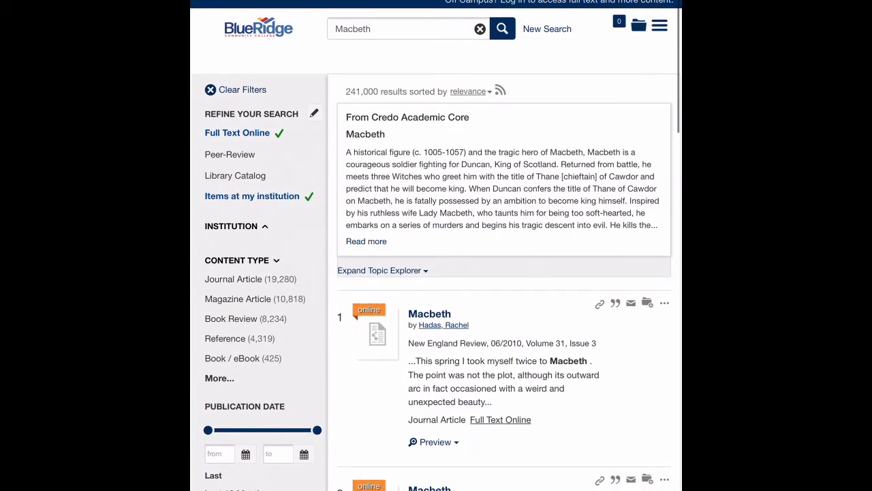
pyautogui.click(402, 29)
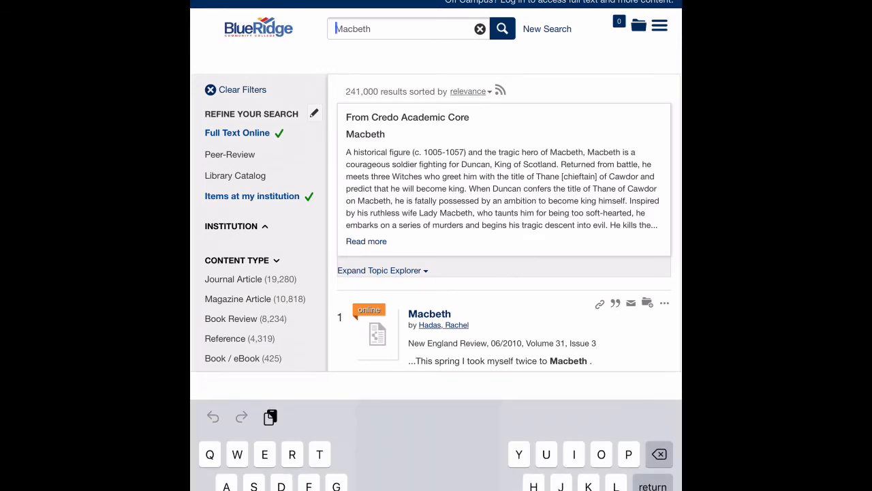
pyautogui.click(403, 29)
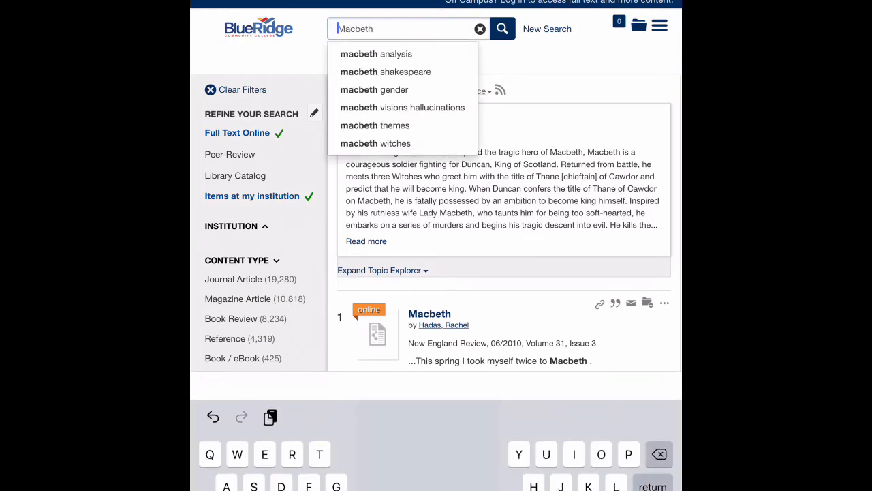
pyautogui.write('Impo')
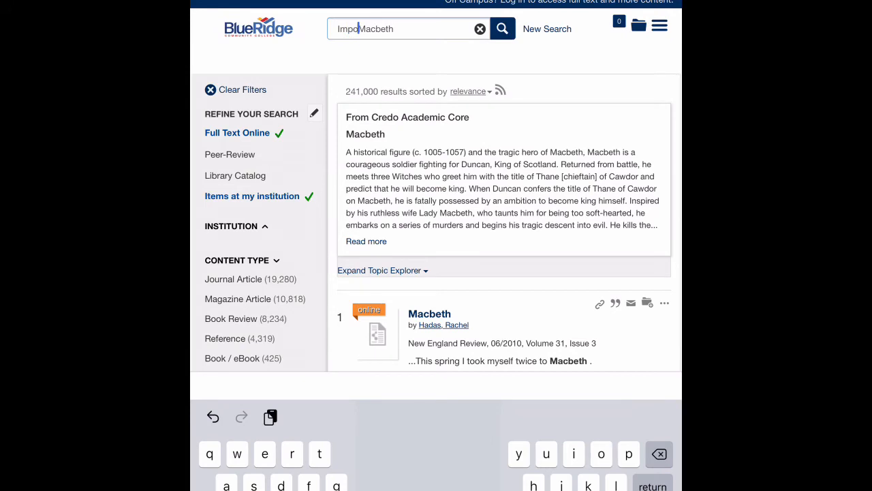
pyautogui.write('tant plac')
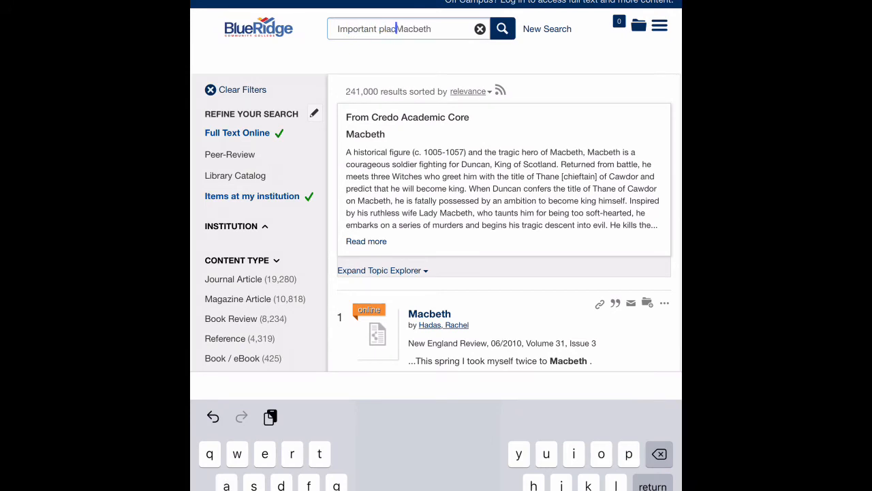
pyautogui.write('es')
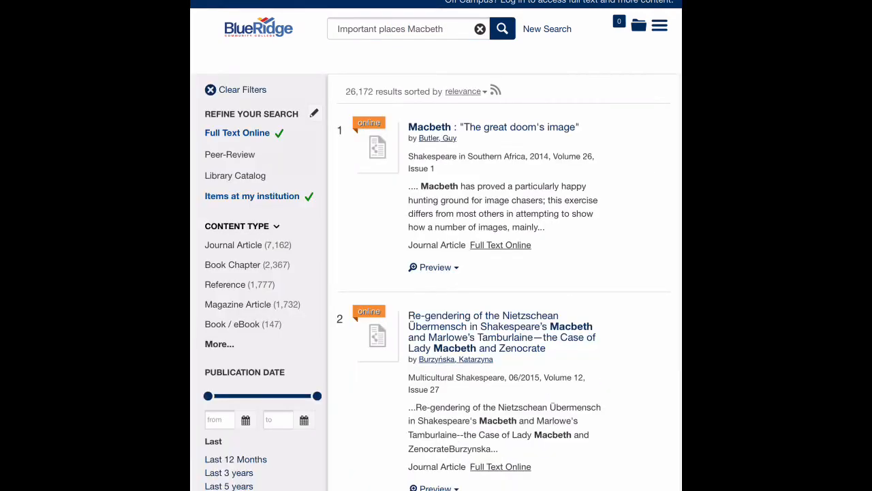
# Scroll the results past the News section to item 7.
pyautogui.scroll(-3)
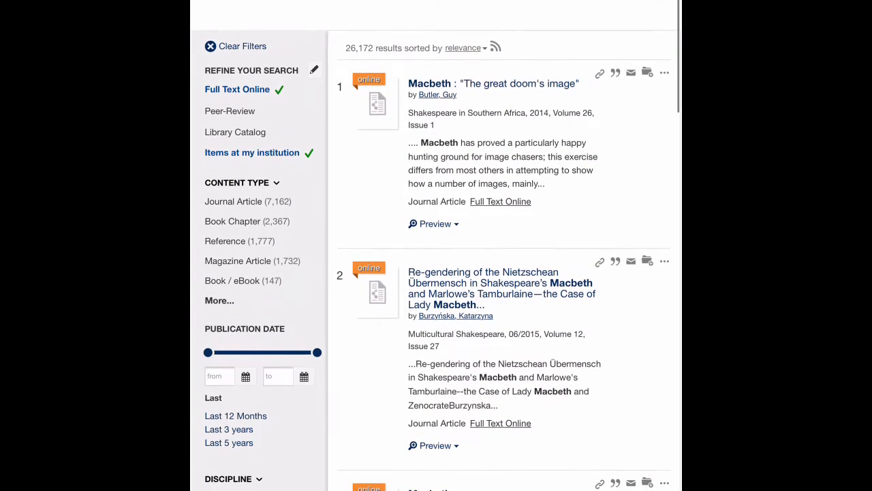
pyautogui.scroll(-3)
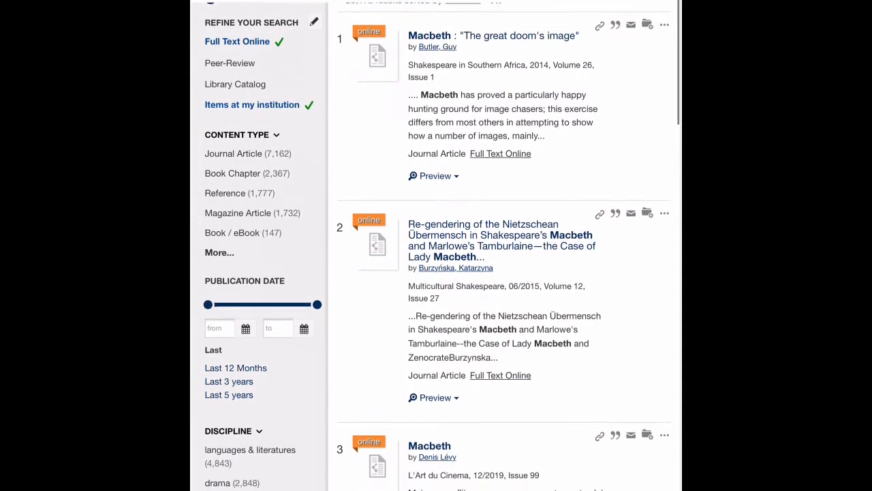
pyautogui.scroll(-3)
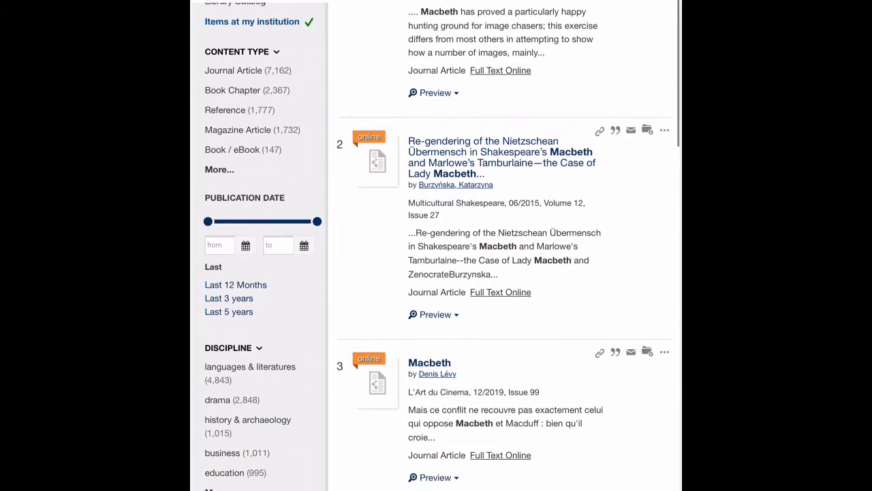
pyautogui.scroll(-3)
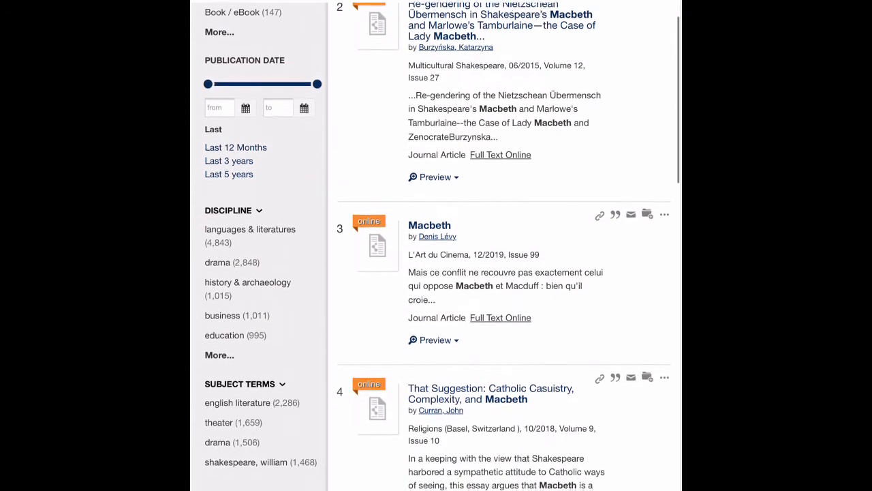
pyautogui.scroll(-3)
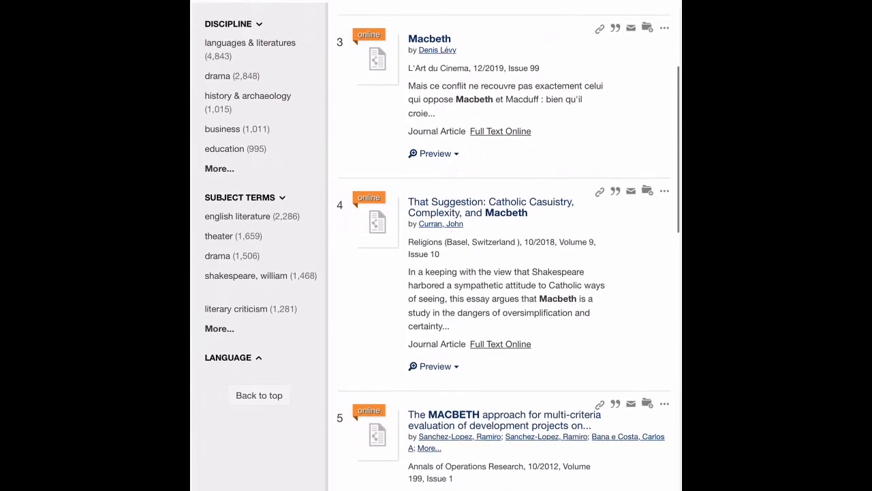
pyautogui.scroll(-3)
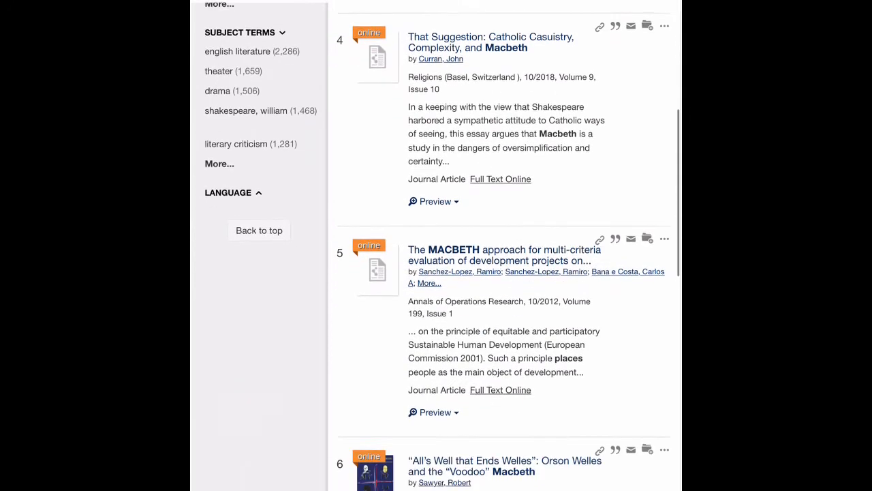
pyautogui.scroll(-3)
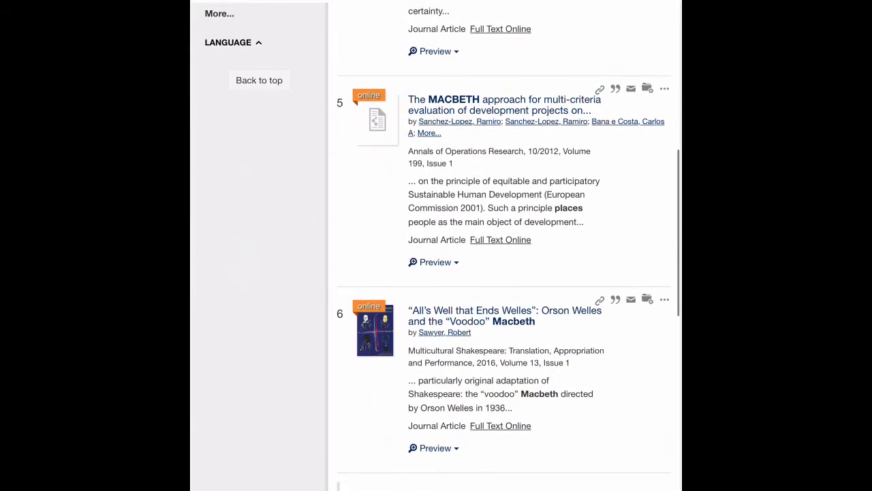
pyautogui.scroll(-3)
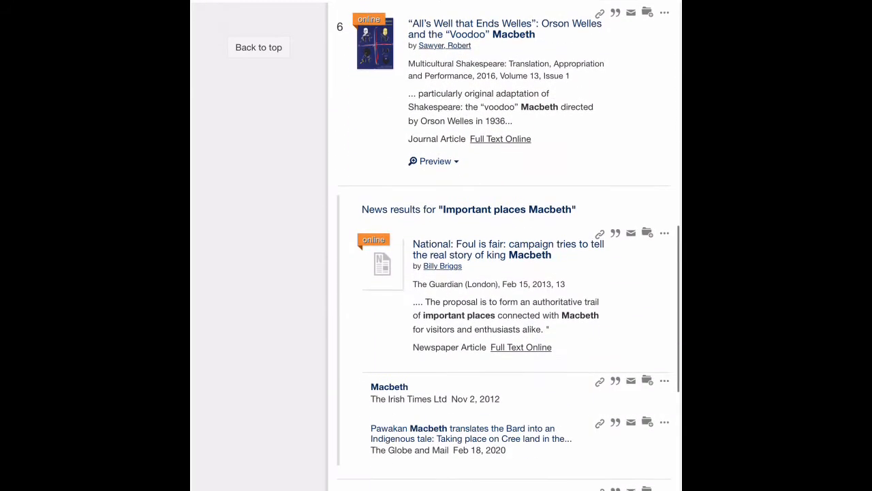
pyautogui.scroll(-3)
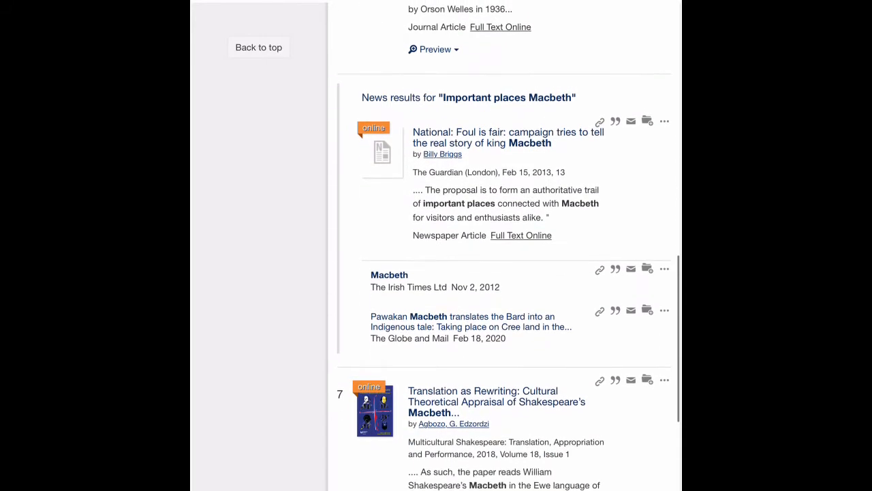
pyautogui.scroll(-3)
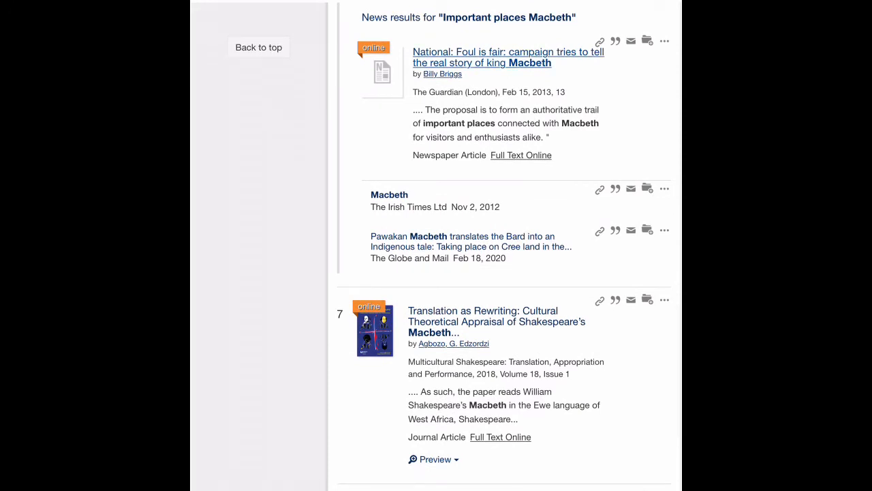
# Open the Guardian 'National: Foul is fair' article and read its abstract and full text.
pyautogui.click(508, 58)
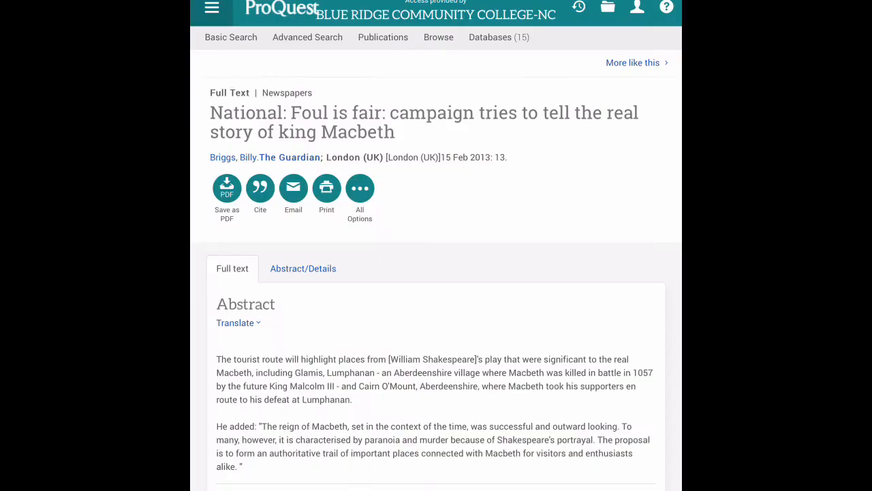
pyautogui.scroll(-3)
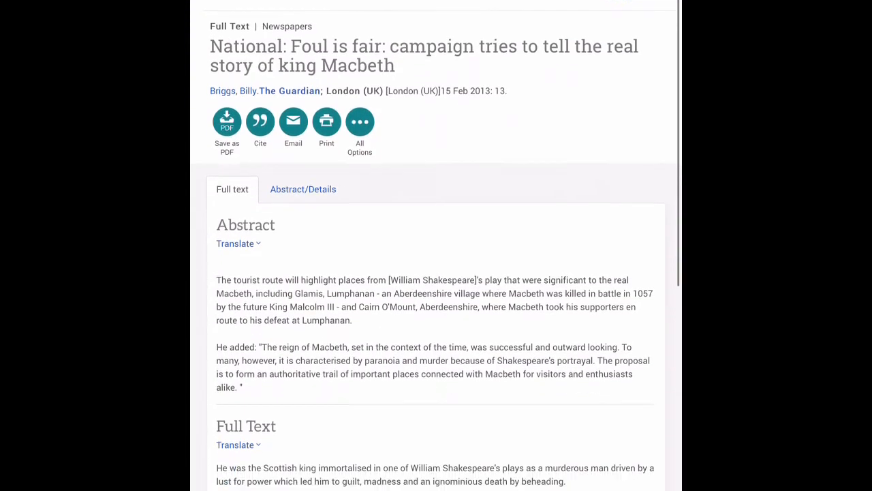
pyautogui.scroll(-3)
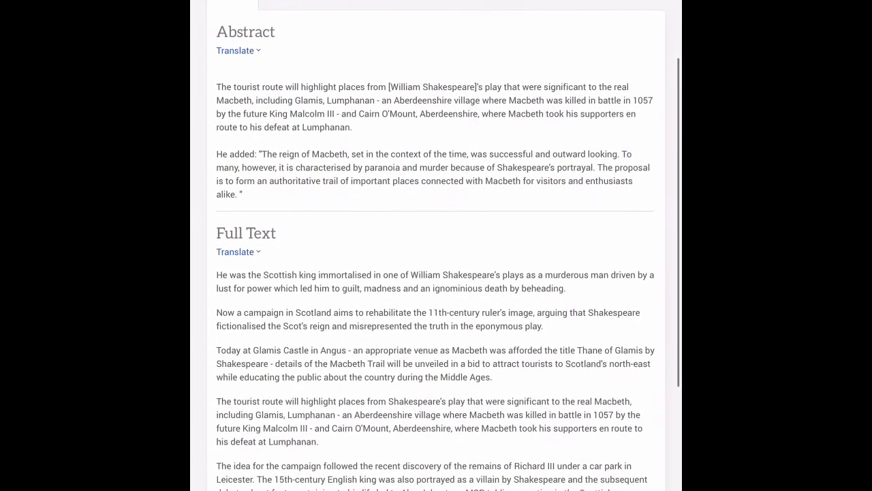
pyautogui.scroll(-3)
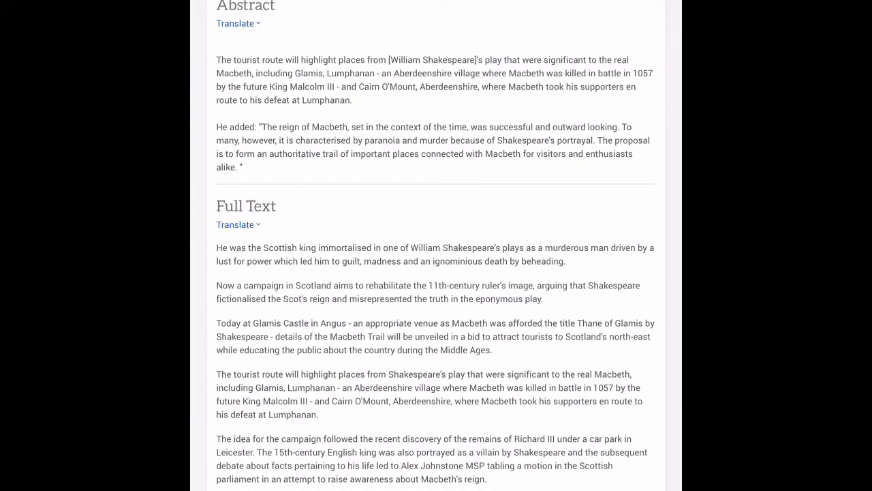
pyautogui.scroll(-3)
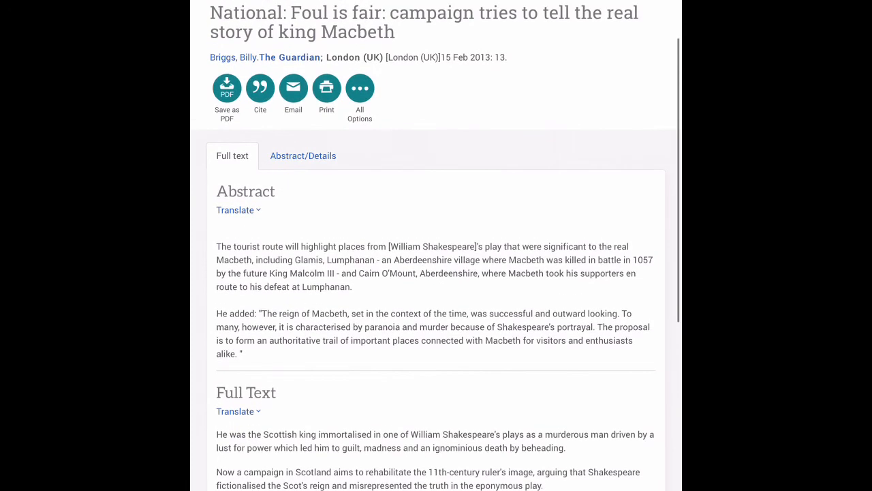
pyautogui.scroll(-3)
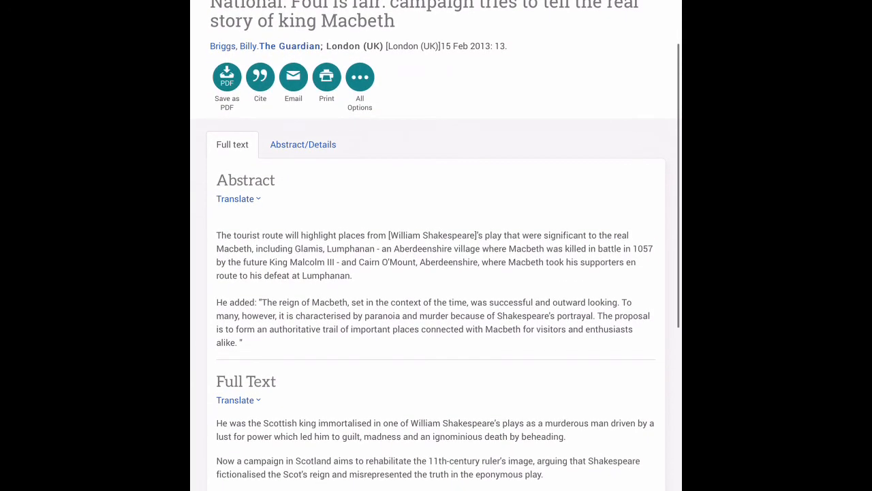
# Show the article's MLA 8th Edition citation and start selecting its text.
pyautogui.click(260, 76)
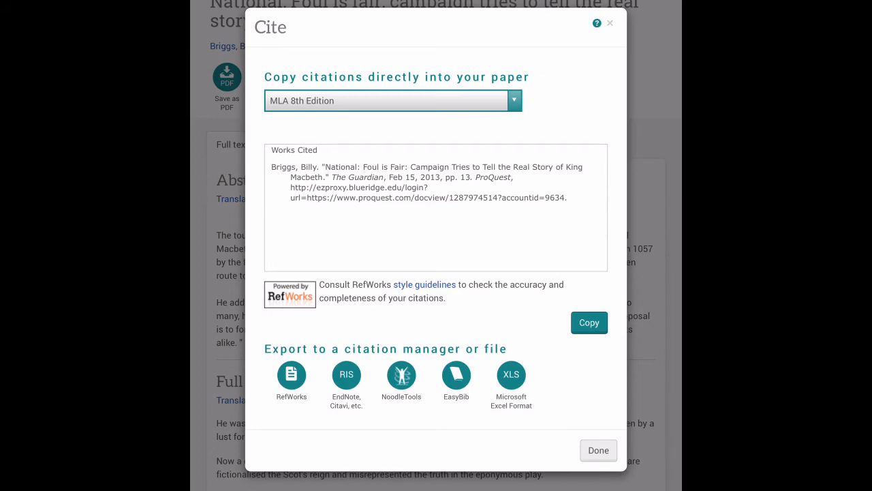
pyautogui.doubleClick(338, 176)
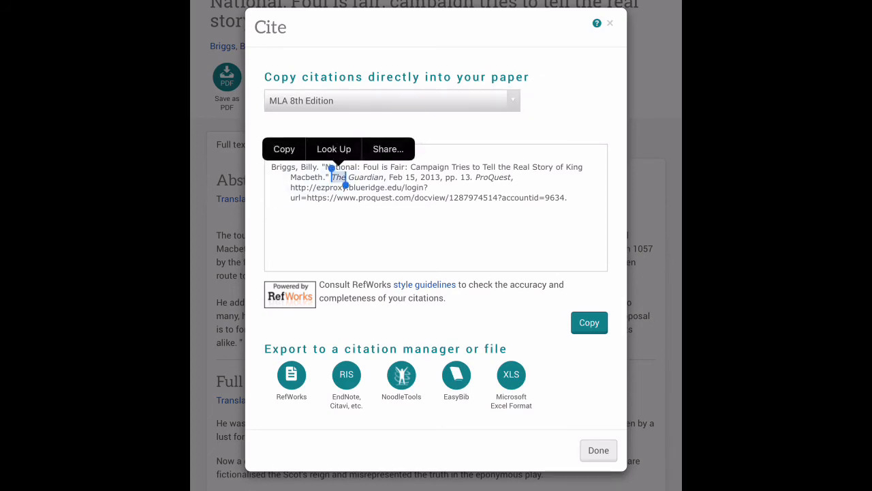